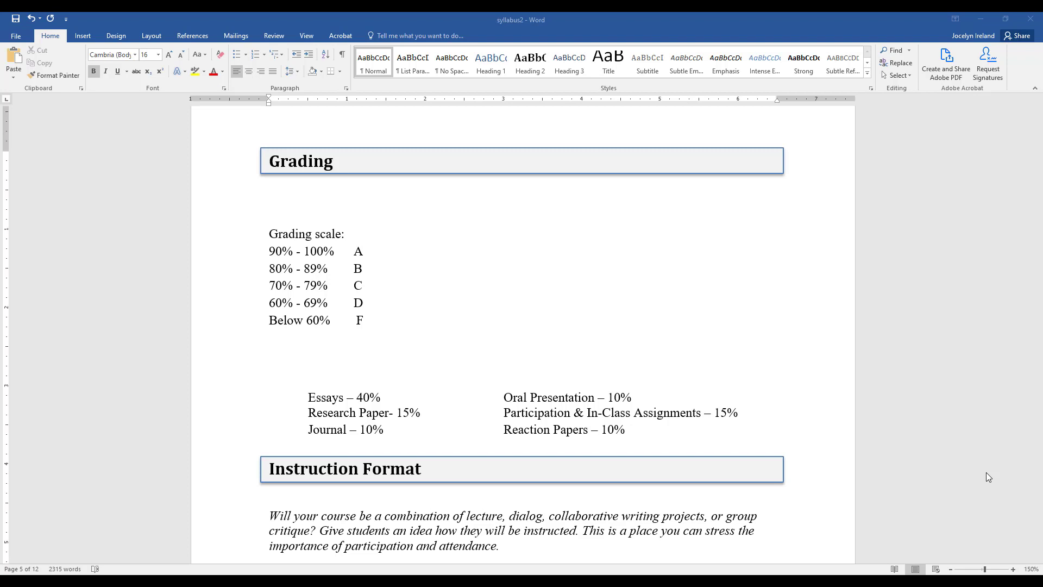
pyautogui.moveTo(759, 365)
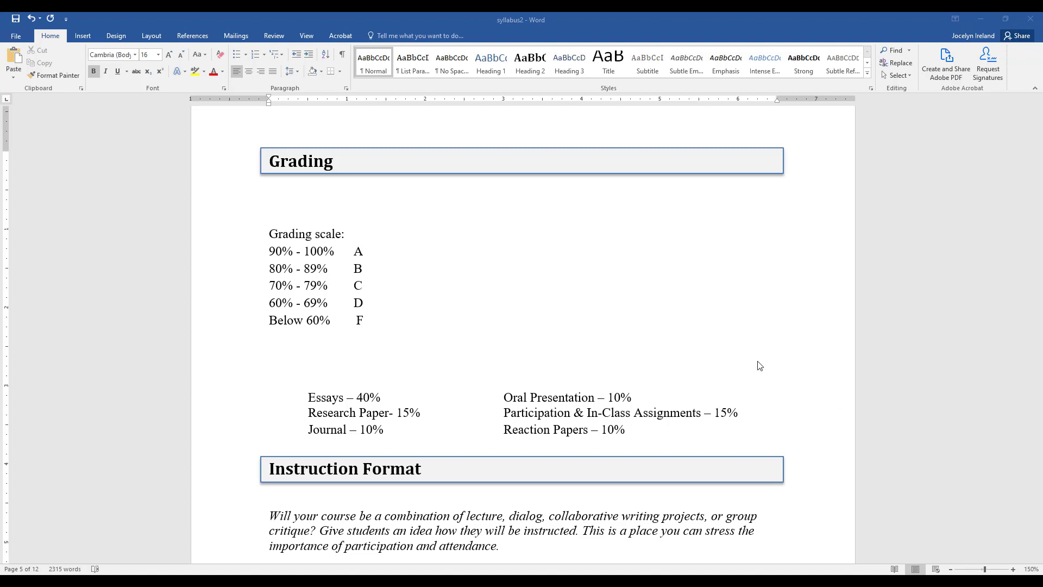
pyautogui.moveTo(549, 250)
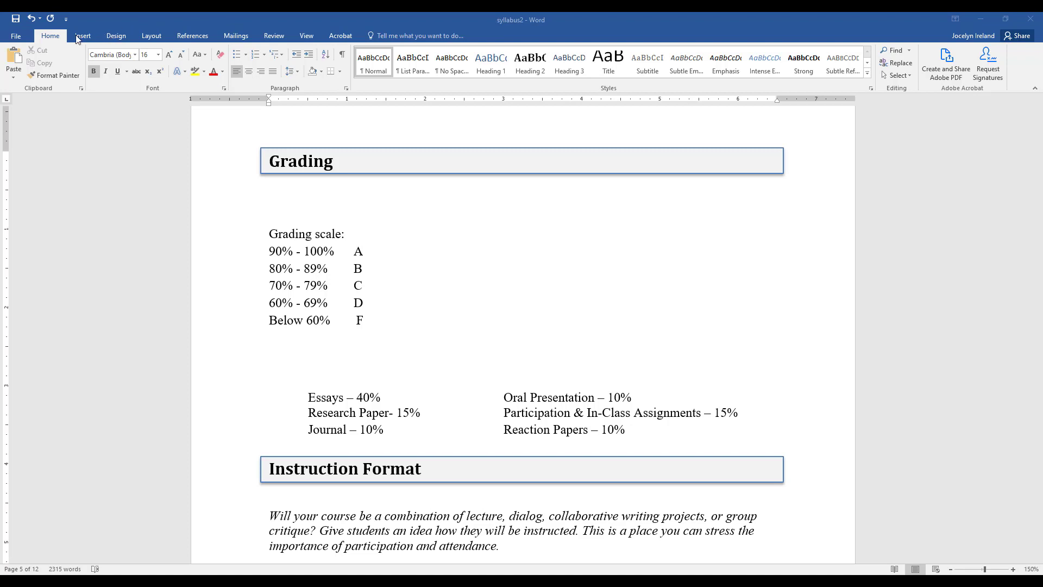
# Insert a pie chart through the Insert tab's Chart dialog.
pyautogui.click(83, 36)
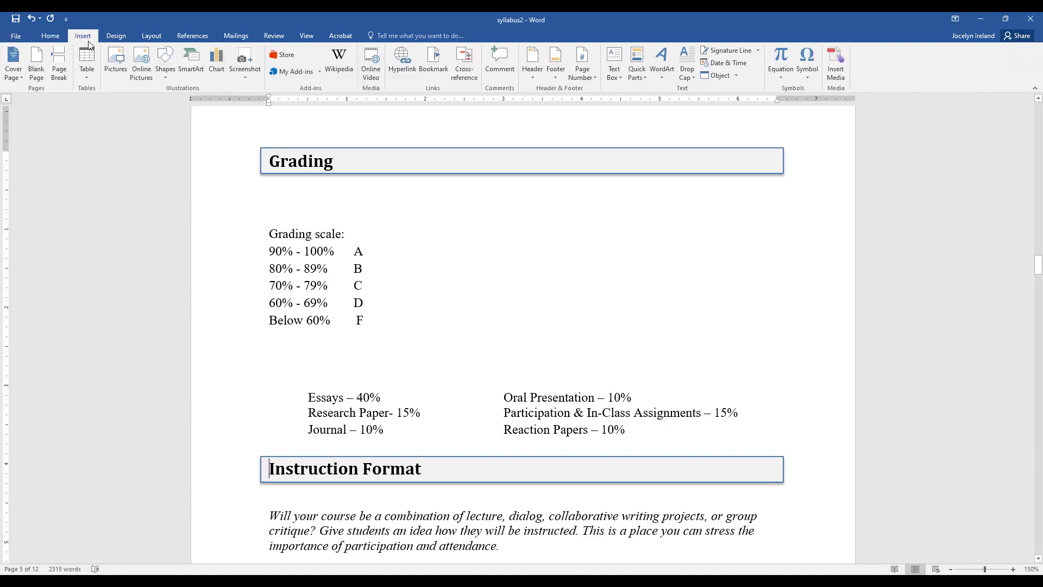
pyautogui.click(216, 60)
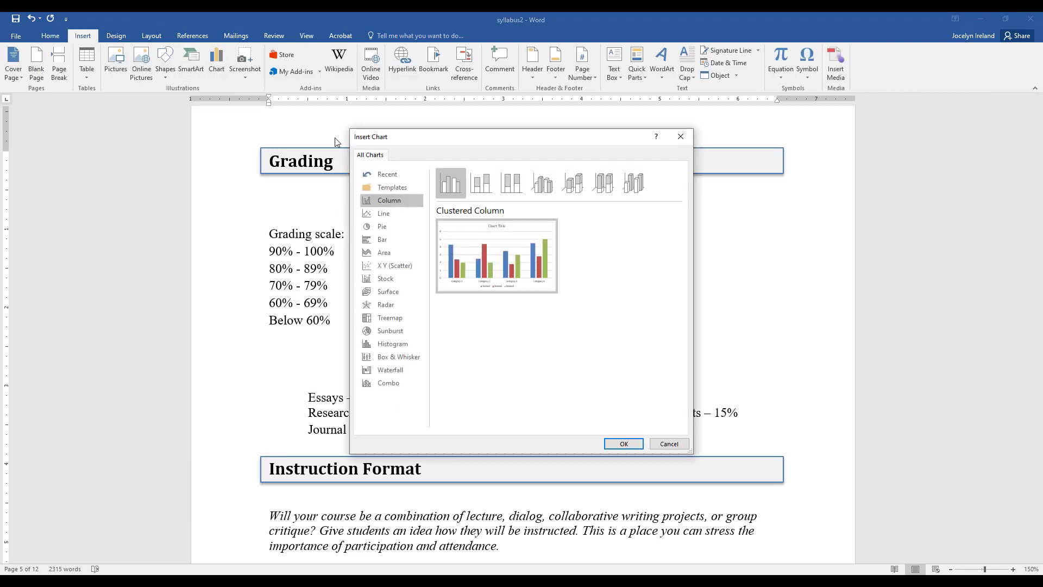
pyautogui.click(382, 225)
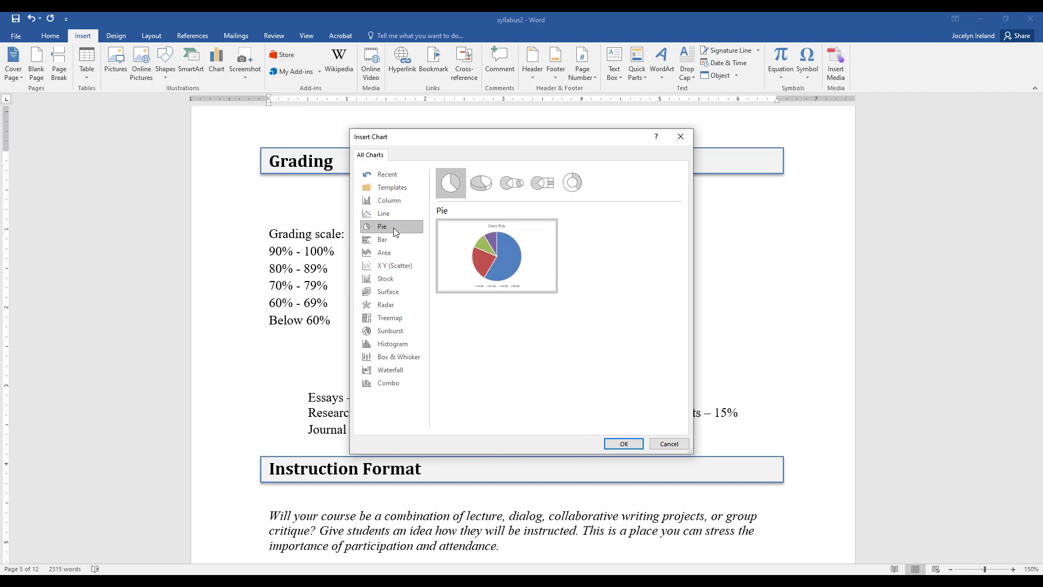
pyautogui.moveTo(480, 182)
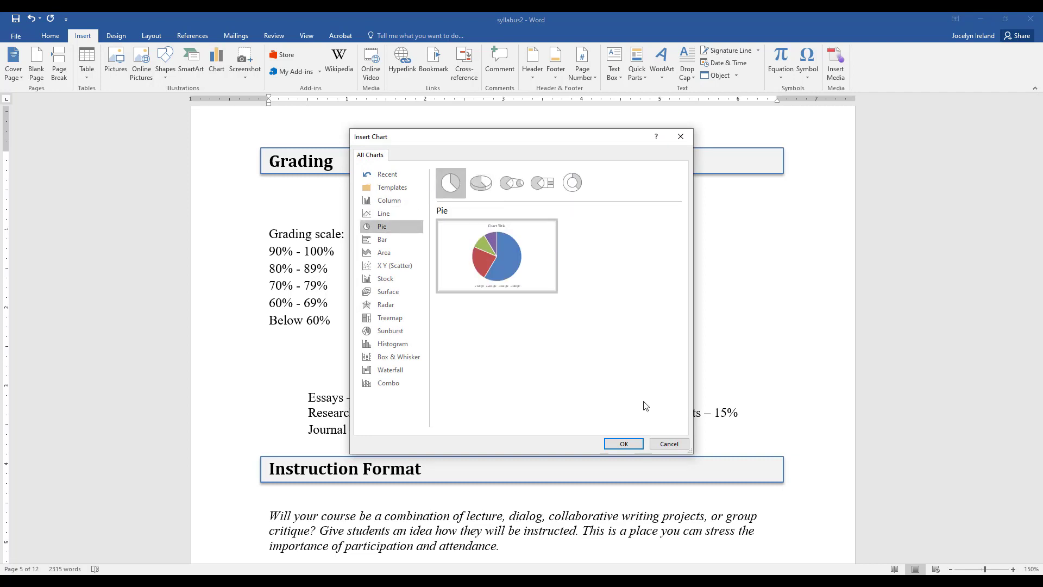
pyautogui.click(667, 444)
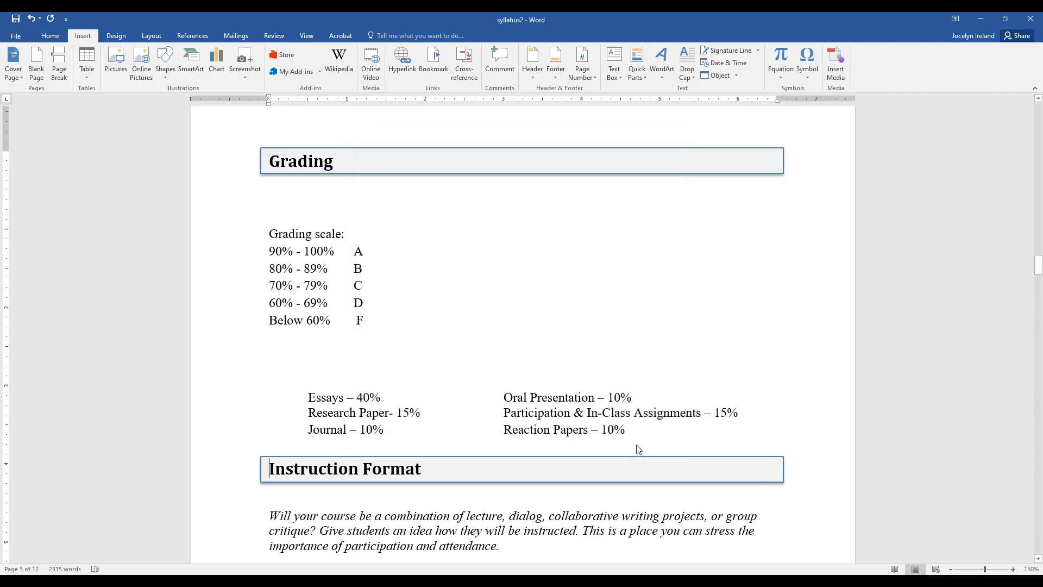
# Name the series Grade Distribution and enter six categories, including Oral Presentation and Participation/other, with percentages.
pyautogui.click(216, 63)
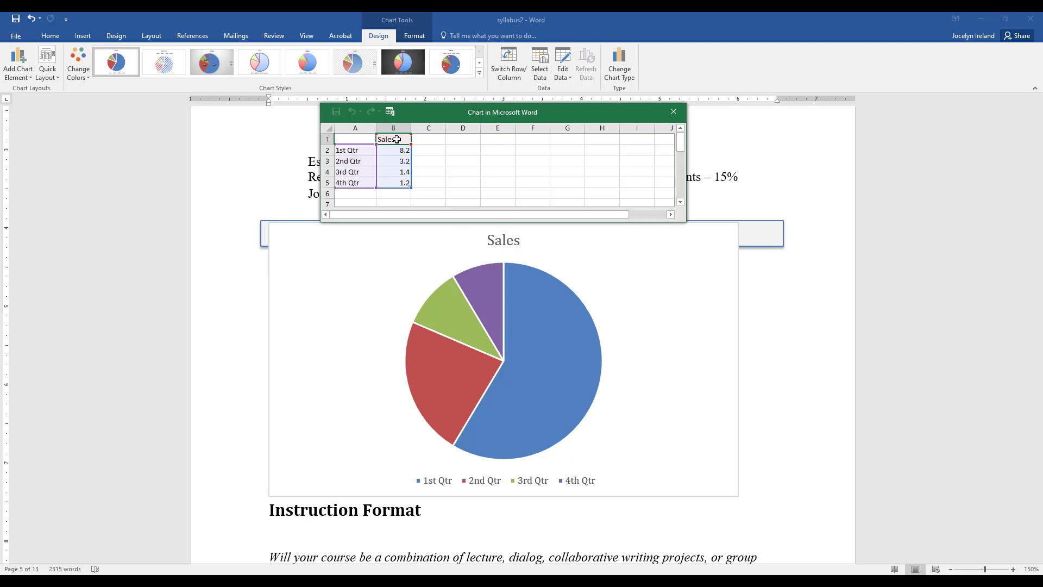
pyautogui.write('Grad')
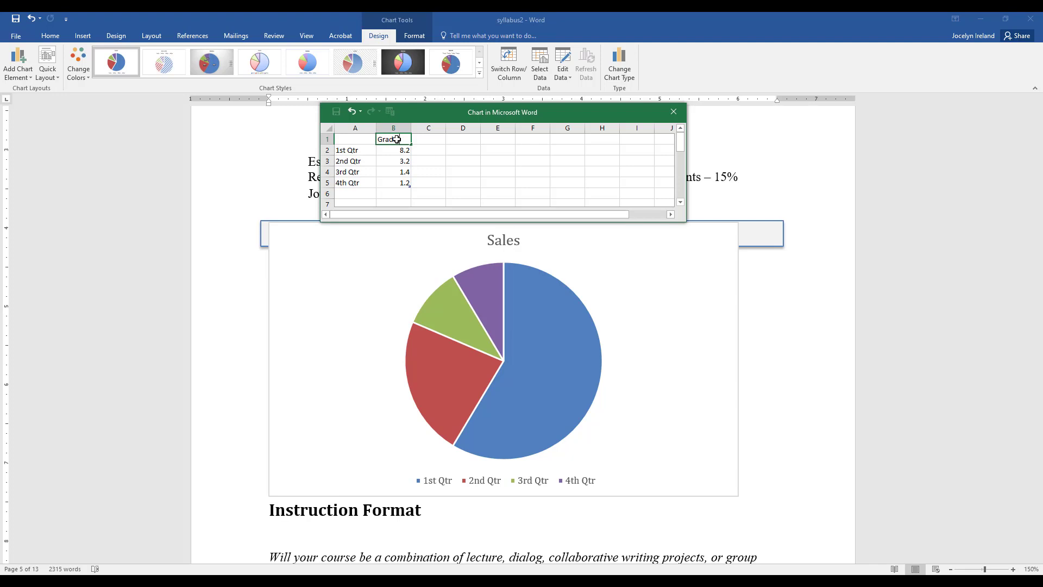
pyautogui.write('Distribution')
pyautogui.click(355, 172)
pyautogui.write('Journal')
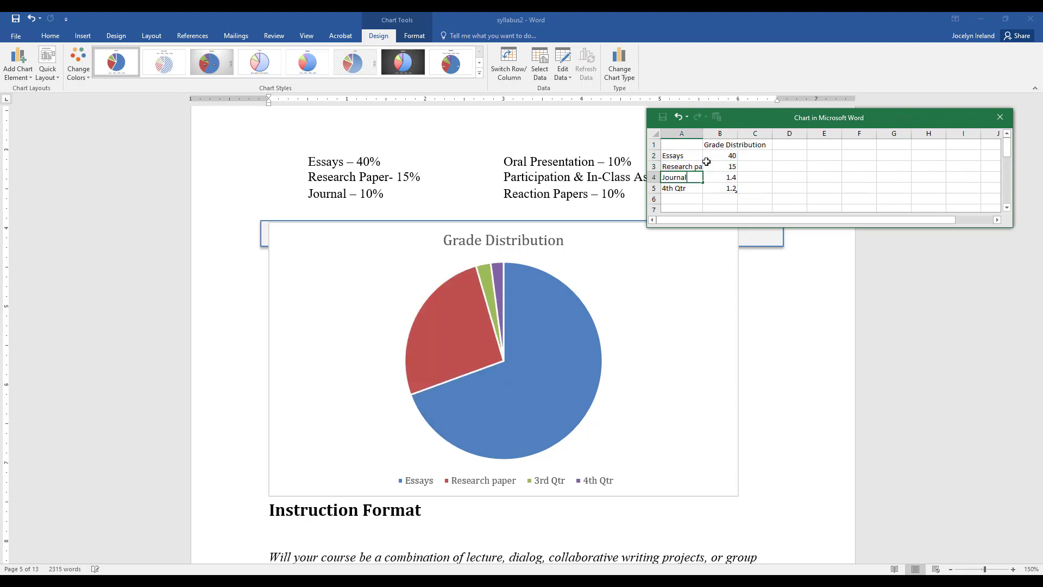
pyautogui.write('Oral Presentaiton')
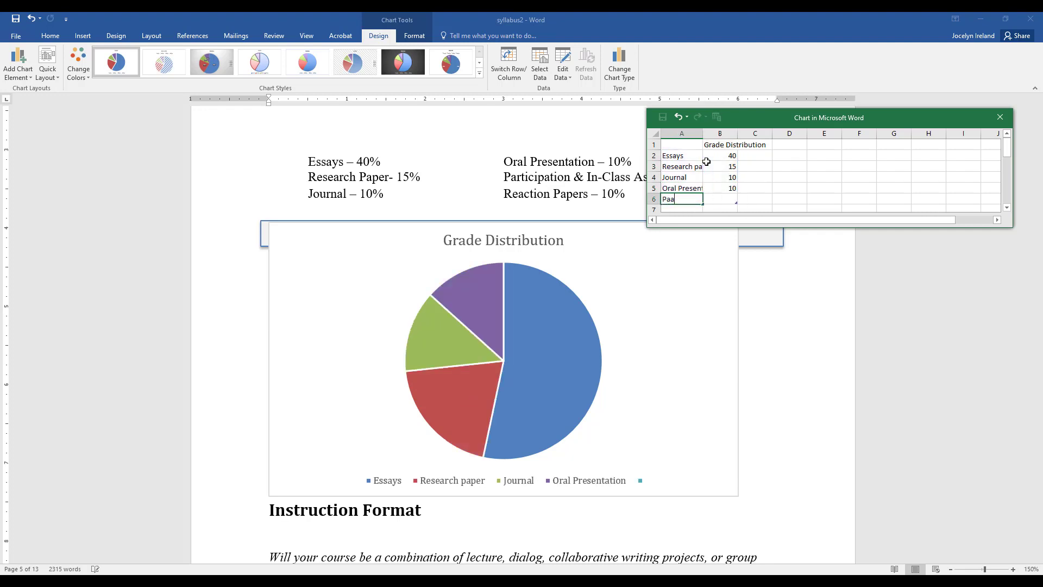
pyautogui.write('Participation/other assignments')
pyautogui.click(720, 199)
pyautogui.write('15')
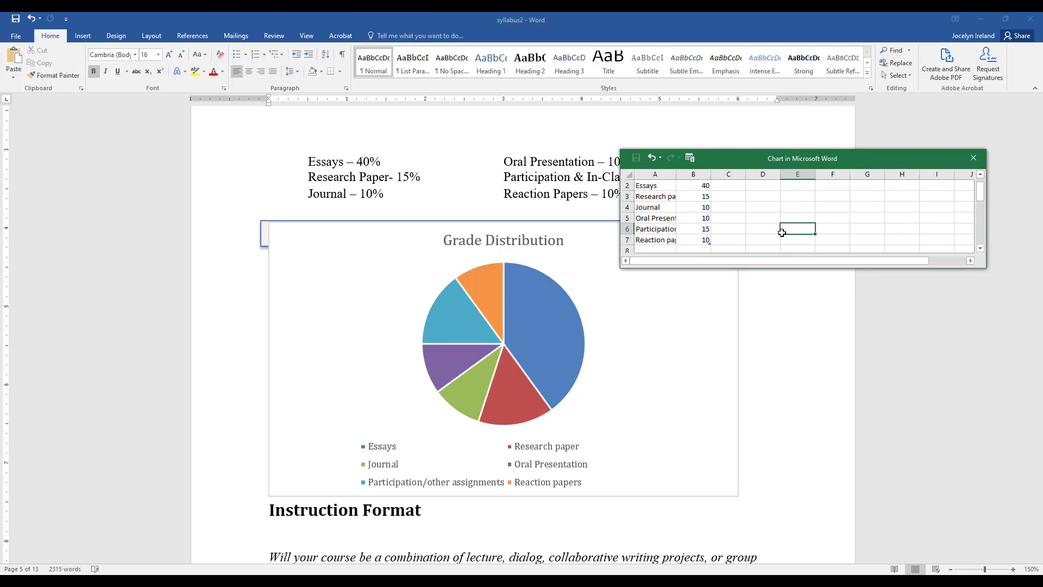
pyautogui.moveTo(778, 237)
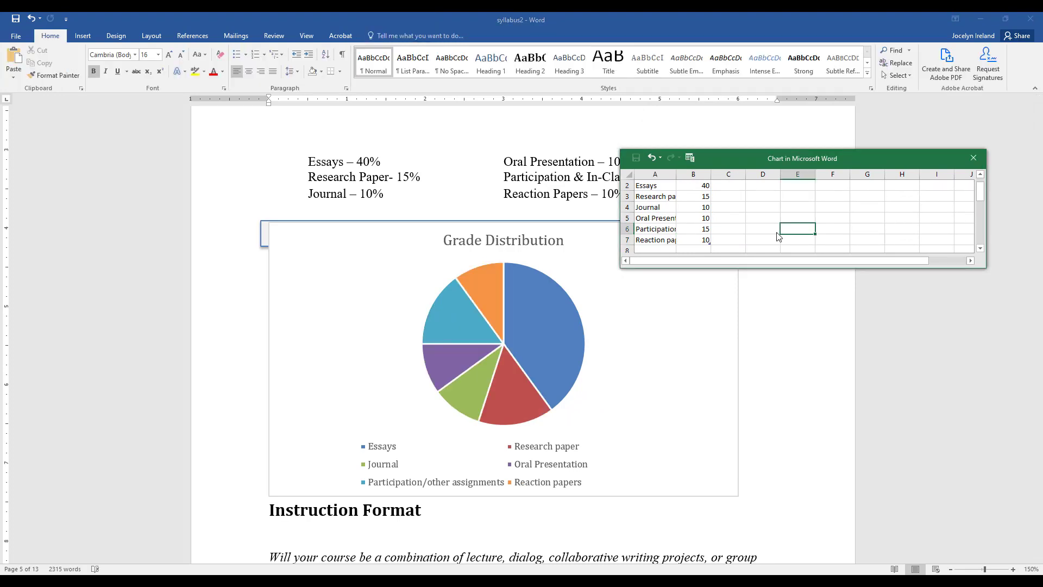
pyautogui.click(693, 229)
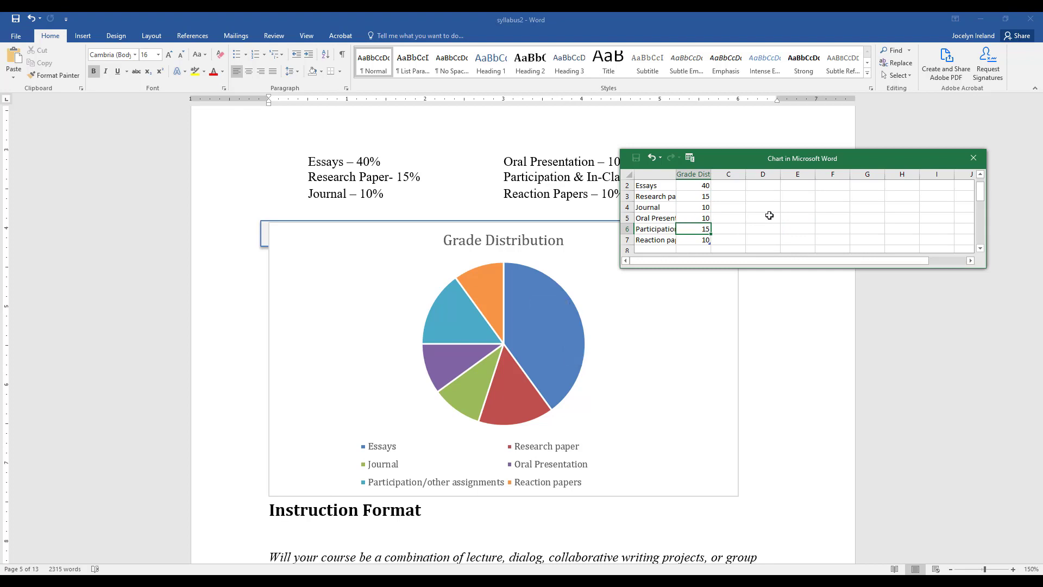
pyautogui.click(504, 359)
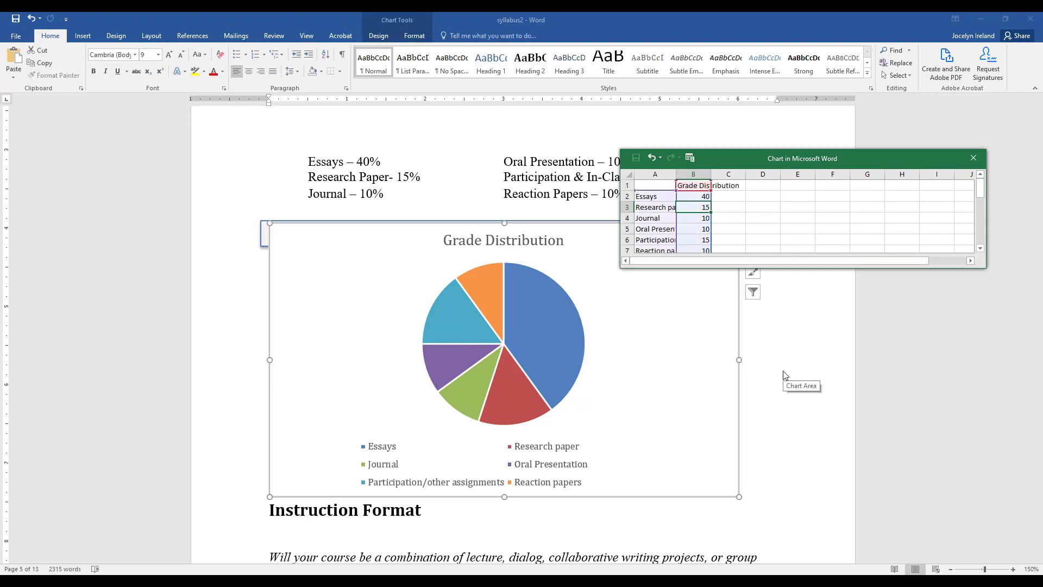
pyautogui.moveTo(963, 173)
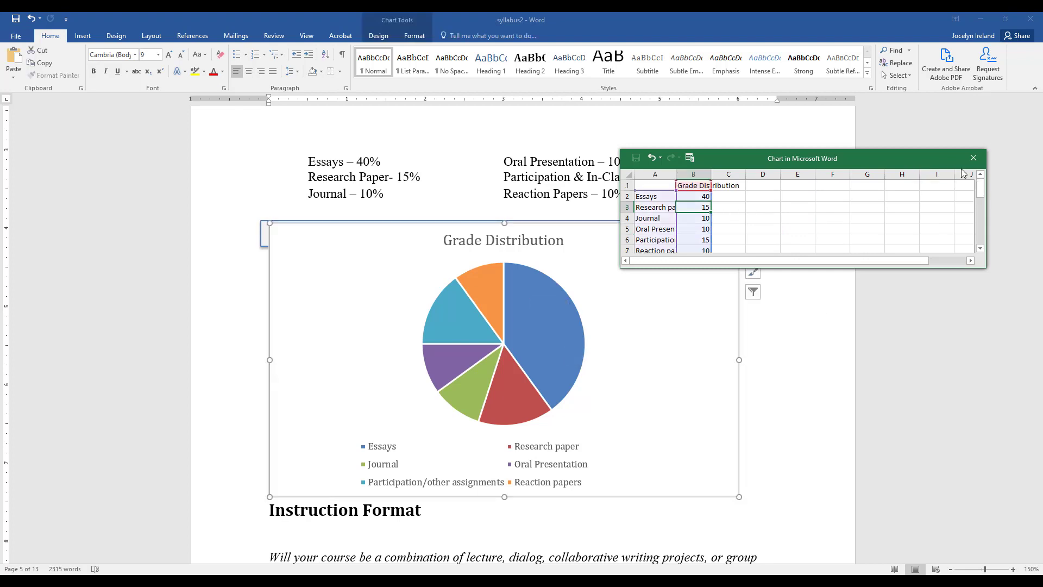
# Close the data sheet and give the chart Square text wrapping beside the grading scale.
pyautogui.click(972, 157)
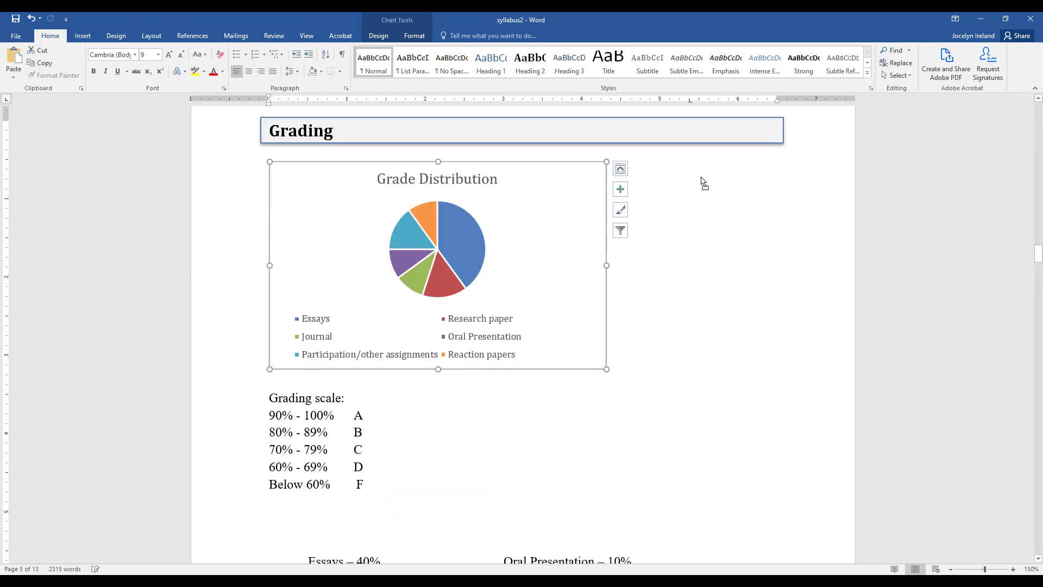
pyautogui.click(619, 168)
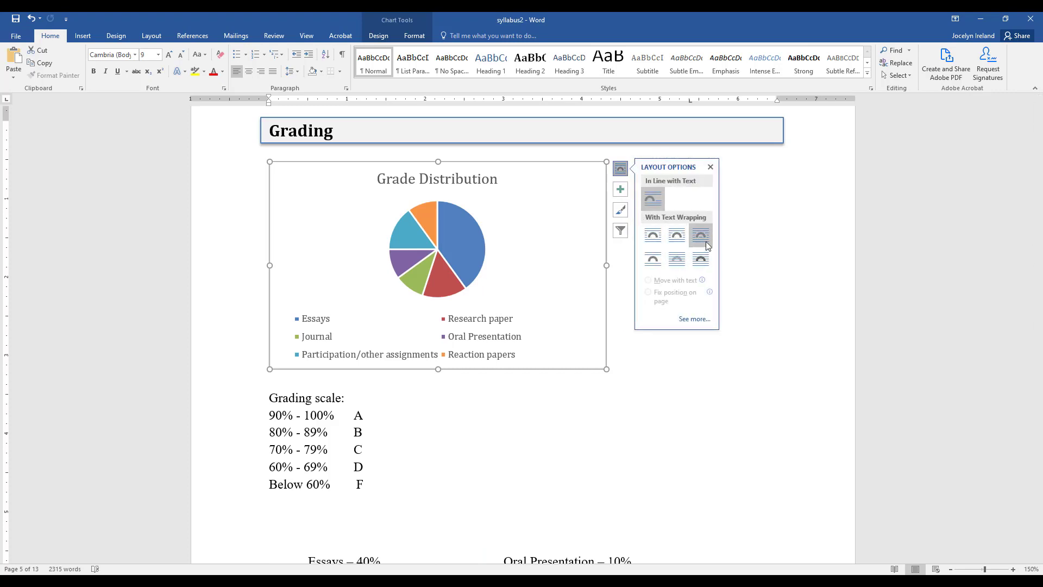
pyautogui.click(676, 258)
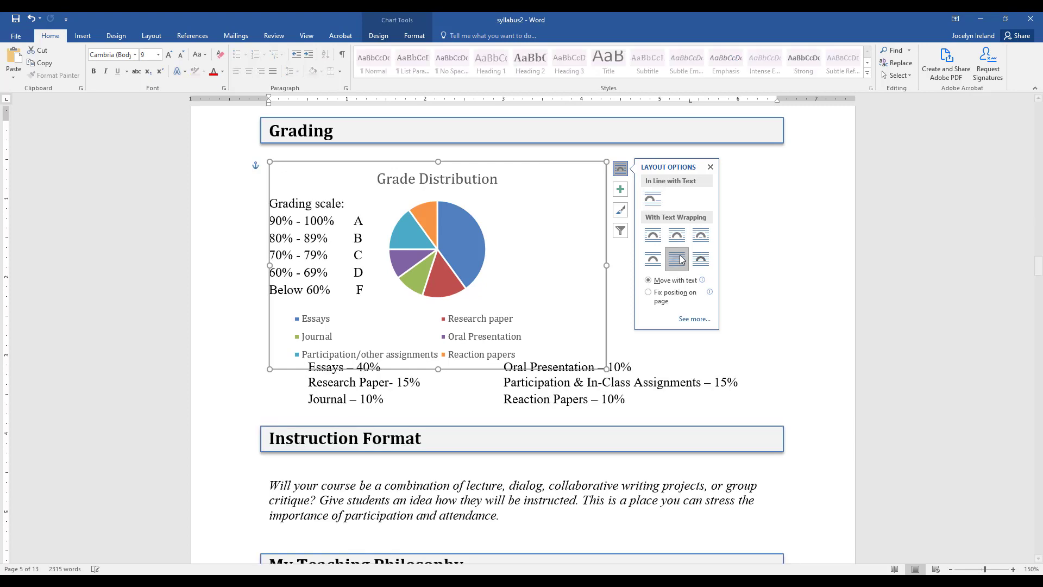
pyautogui.click(677, 259)
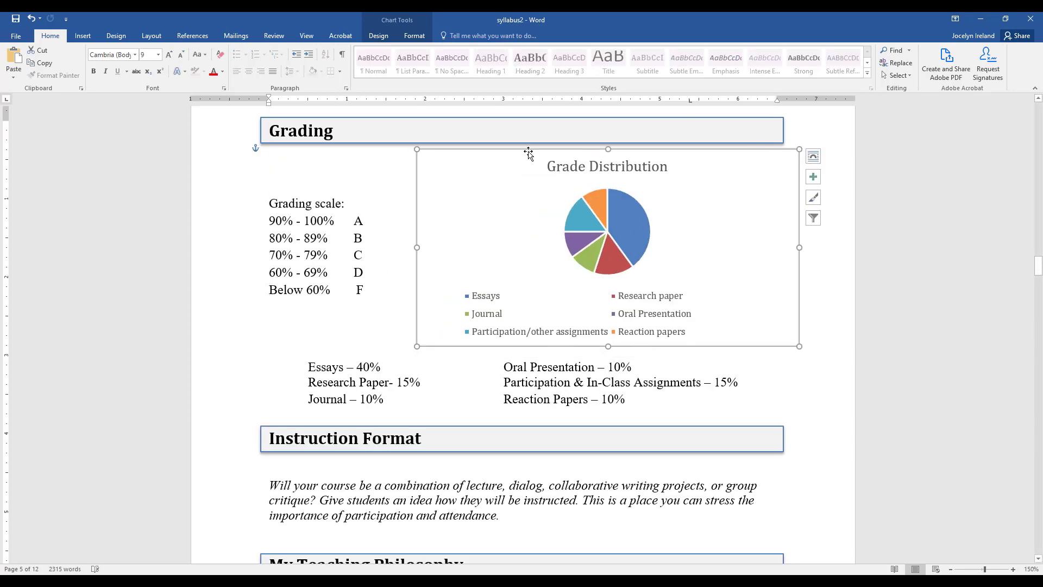
pyautogui.moveTo(536, 189)
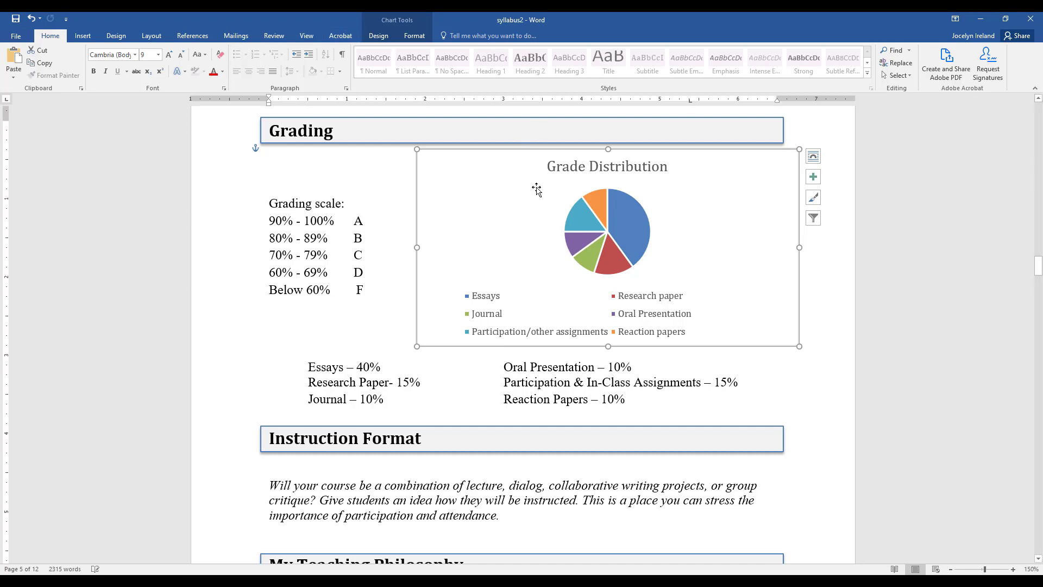
# Add callout data labels to each pie slice.
pyautogui.click(378, 35)
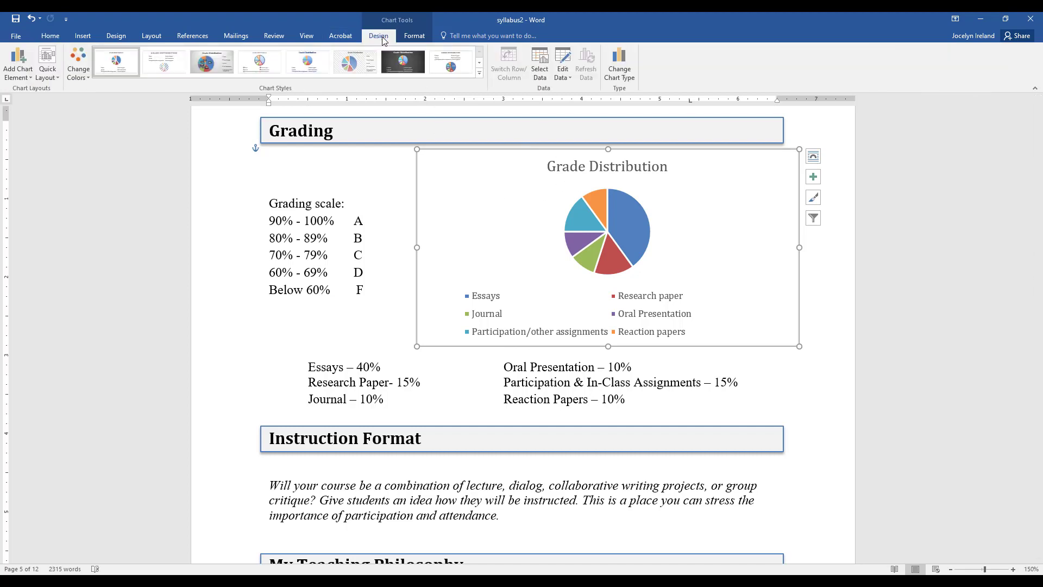
pyautogui.moveTo(97, 32)
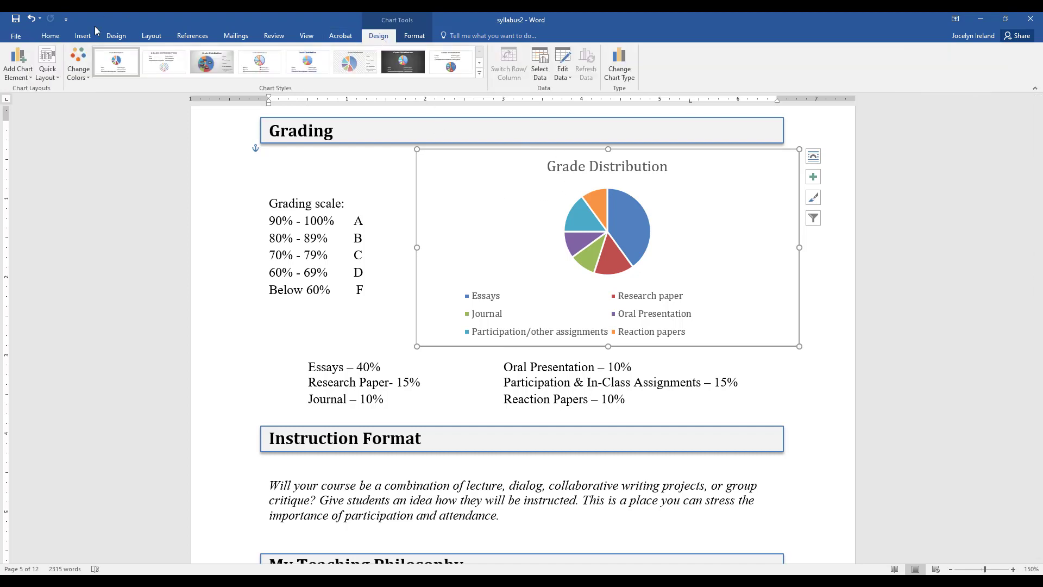
pyautogui.click(17, 63)
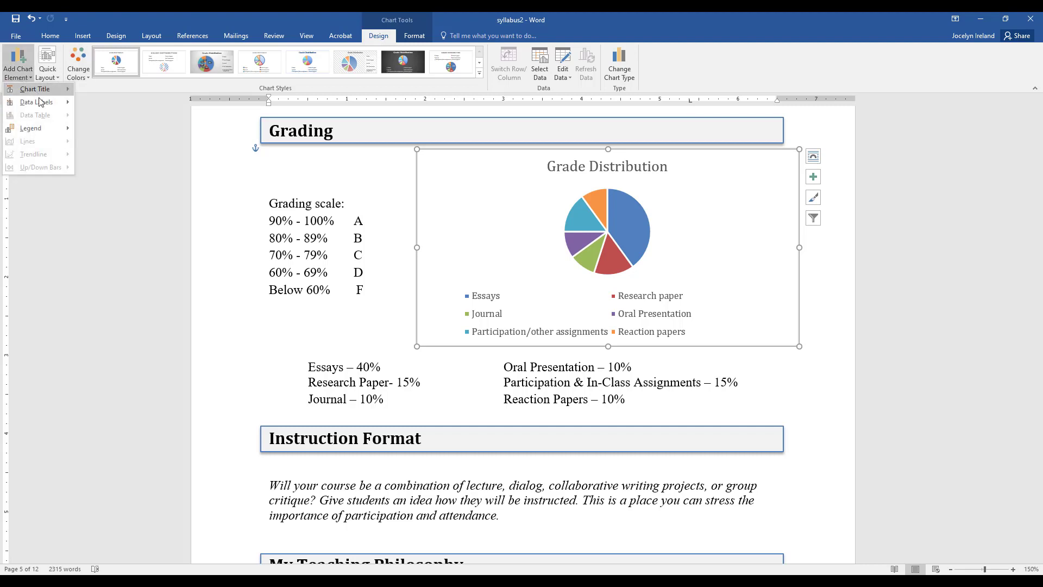
pyautogui.click(38, 101)
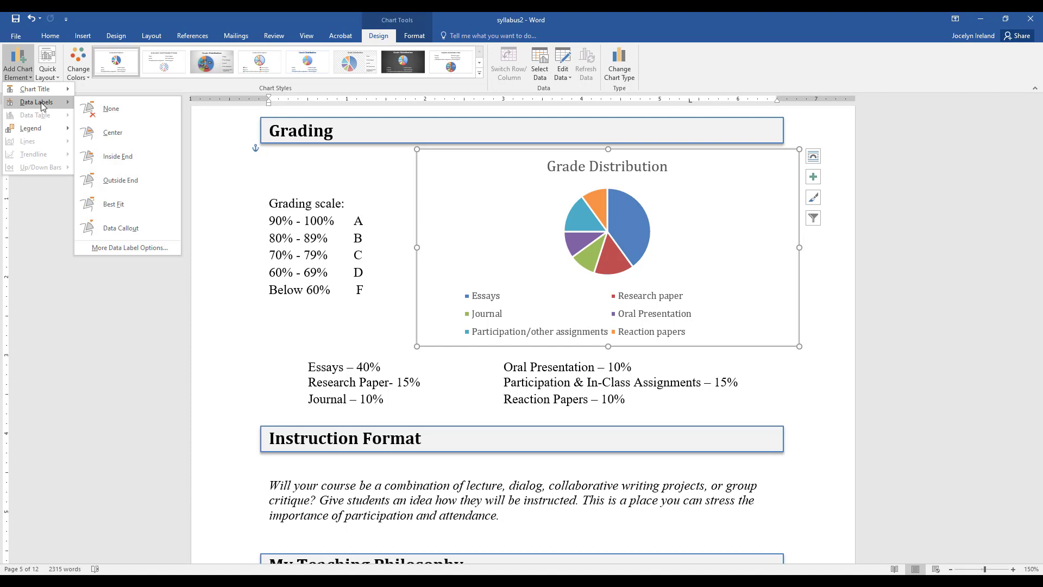
pyautogui.moveTo(153, 203)
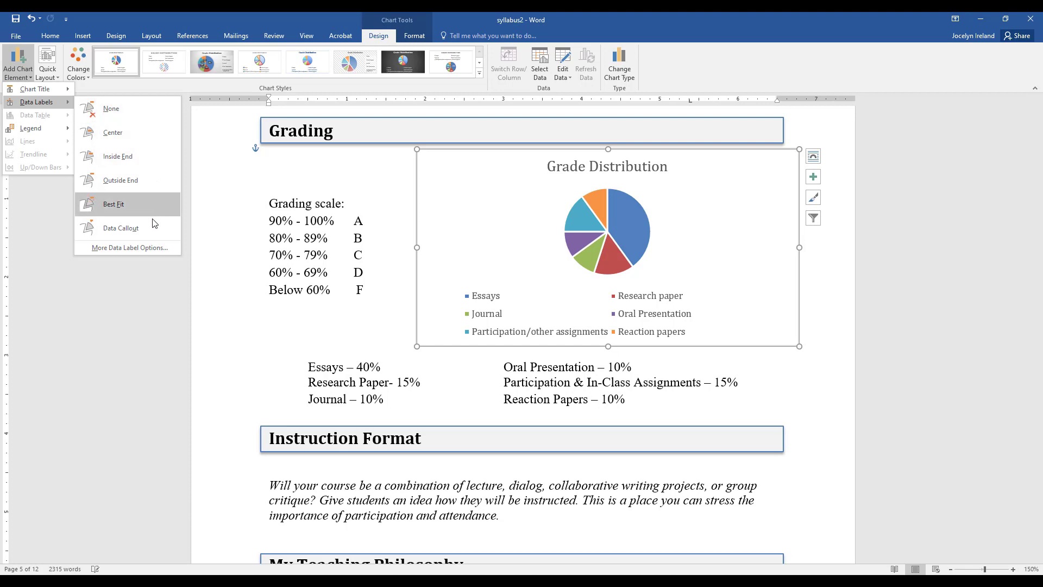
pyautogui.click(121, 228)
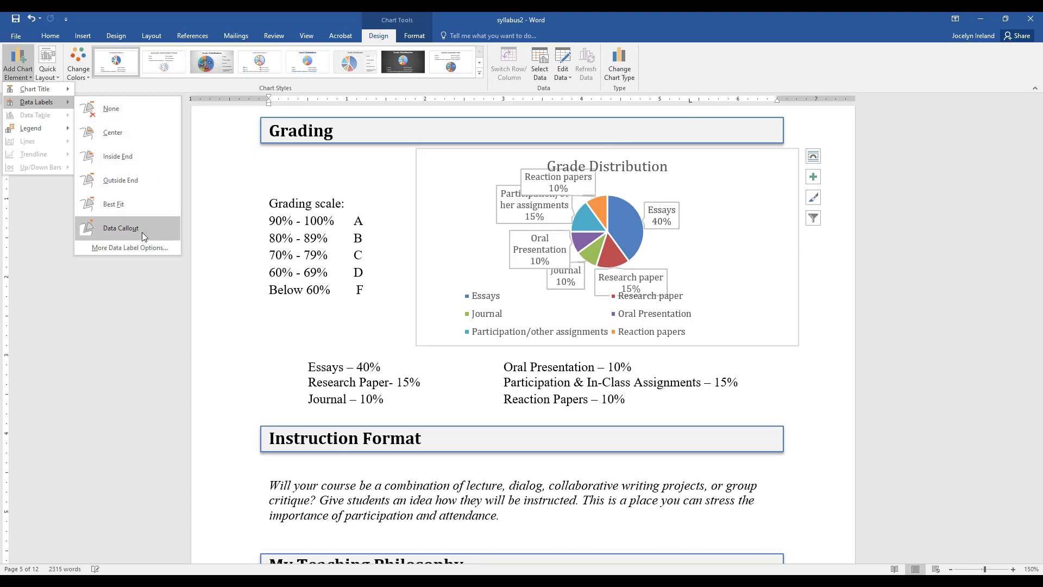
pyautogui.click(78, 62)
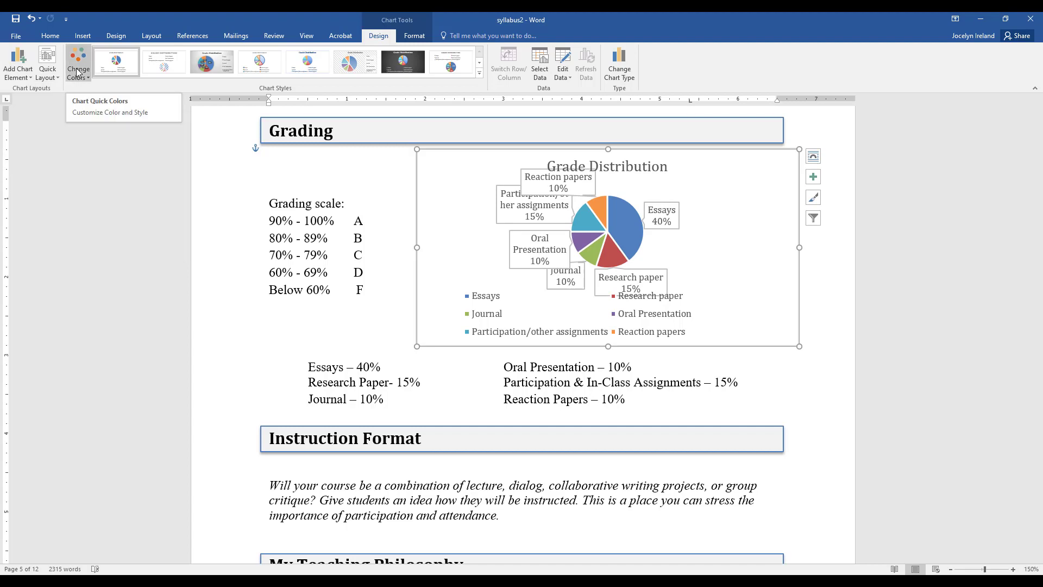
# Set the chart legend to None.
pyautogui.click(16, 63)
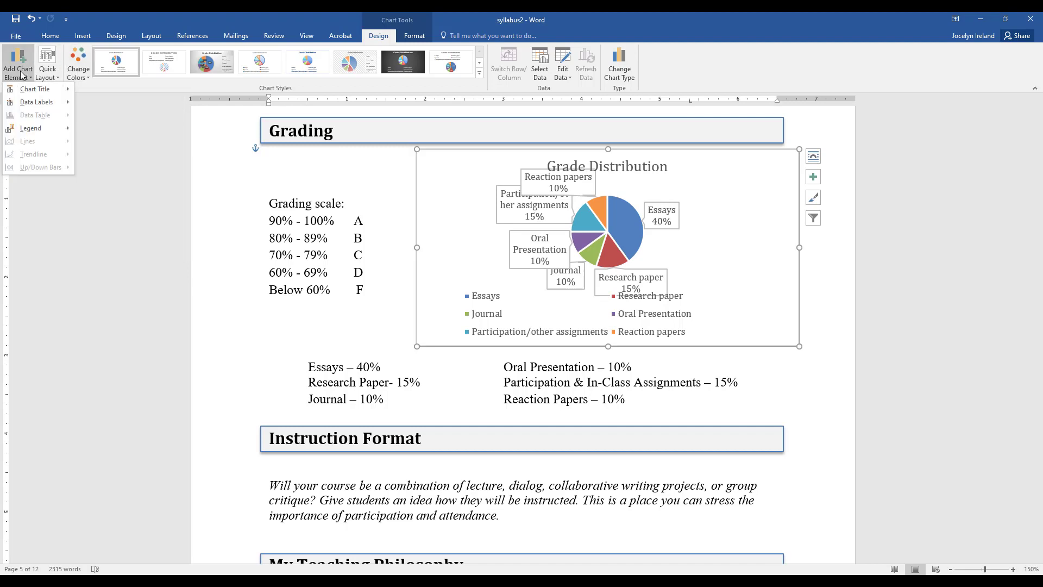
pyautogui.click(30, 127)
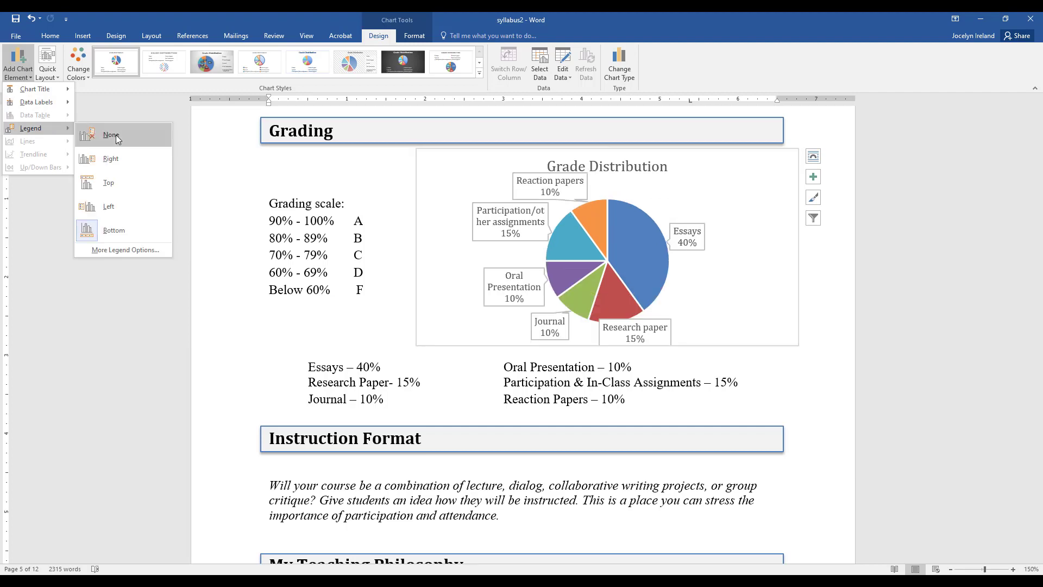
pyautogui.click(109, 135)
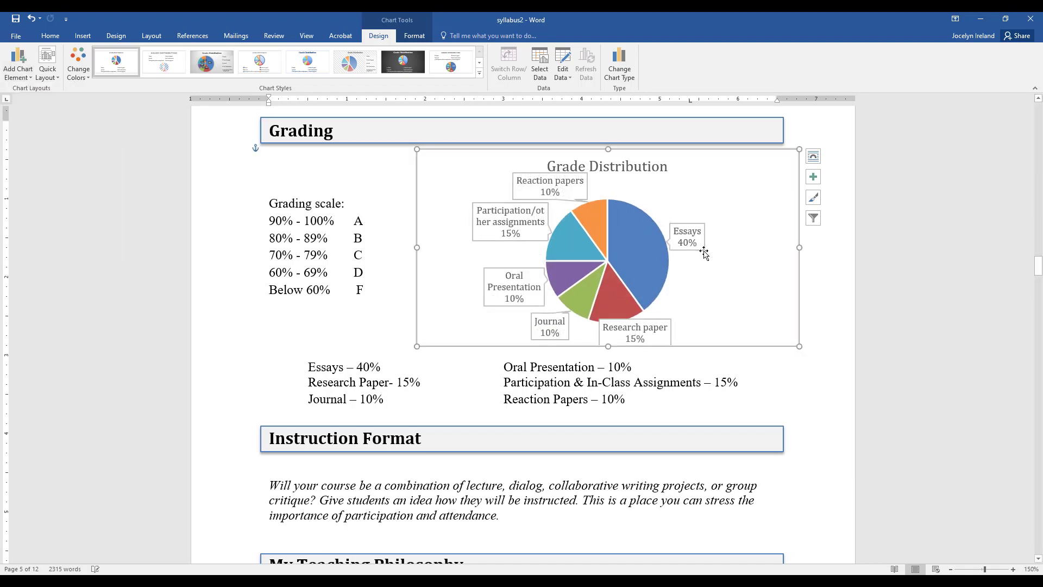
pyautogui.moveTo(799, 345)
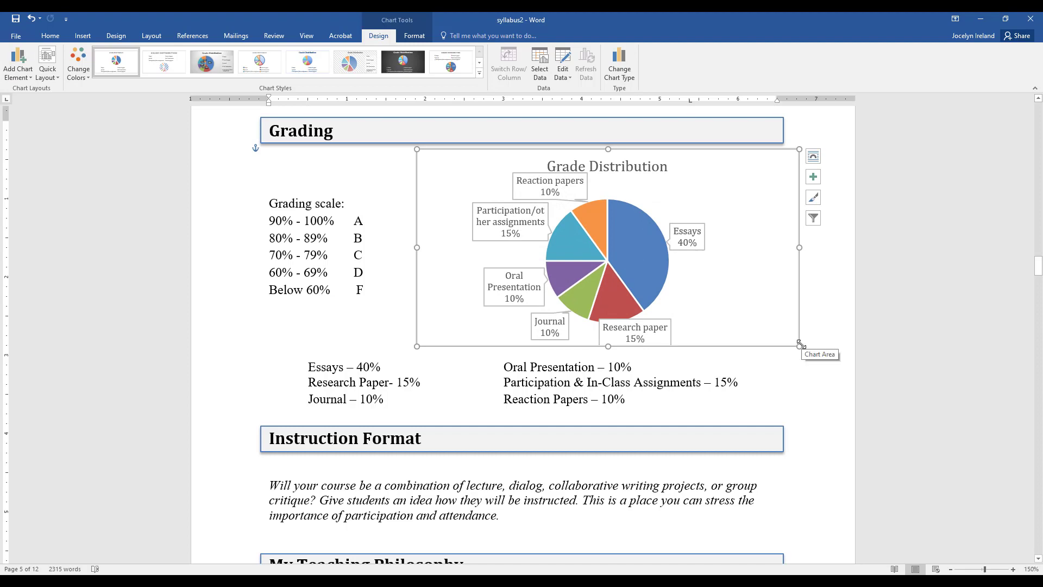
pyautogui.moveTo(777, 336)
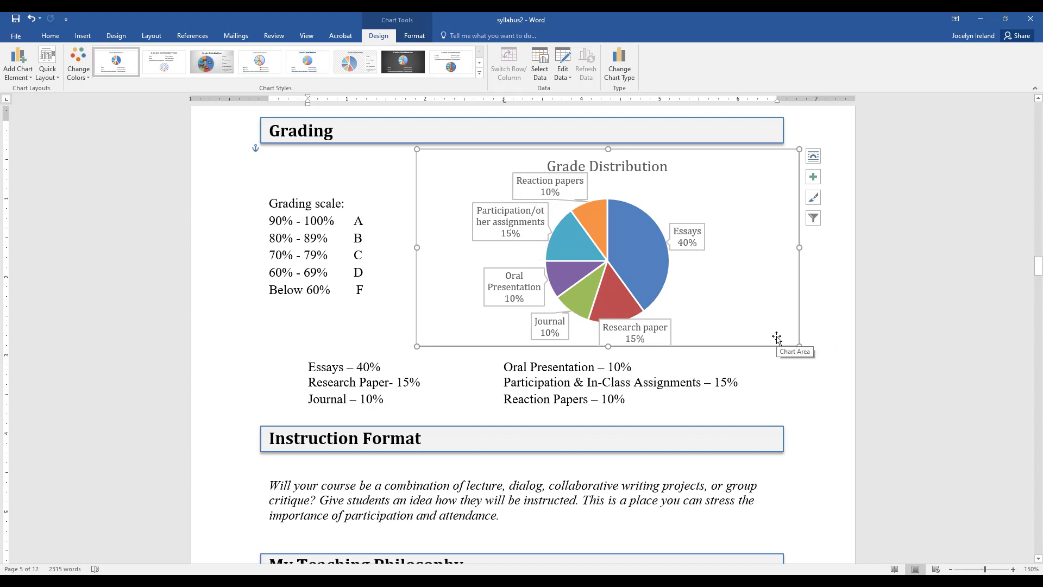
pyautogui.moveTo(812, 198)
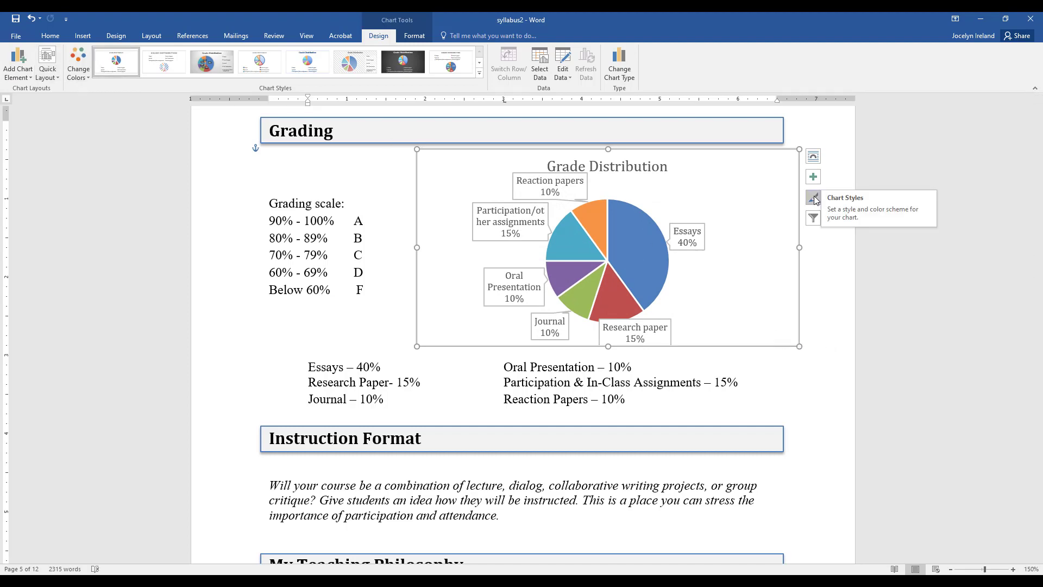
# Right-click the widened chart and select its slice labels.
pyautogui.rightClick(451, 260)
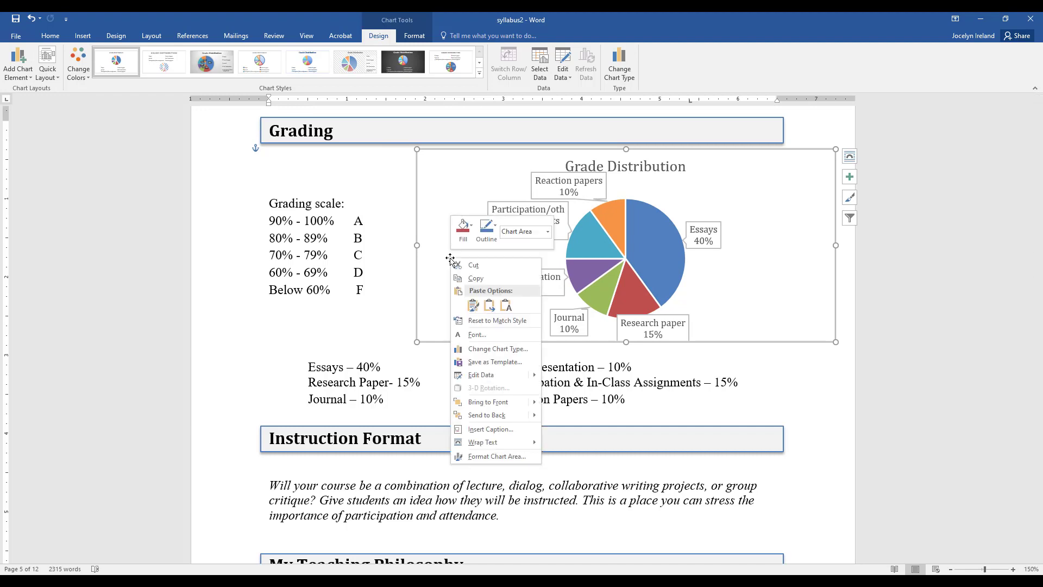
pyautogui.moveTo(486, 226)
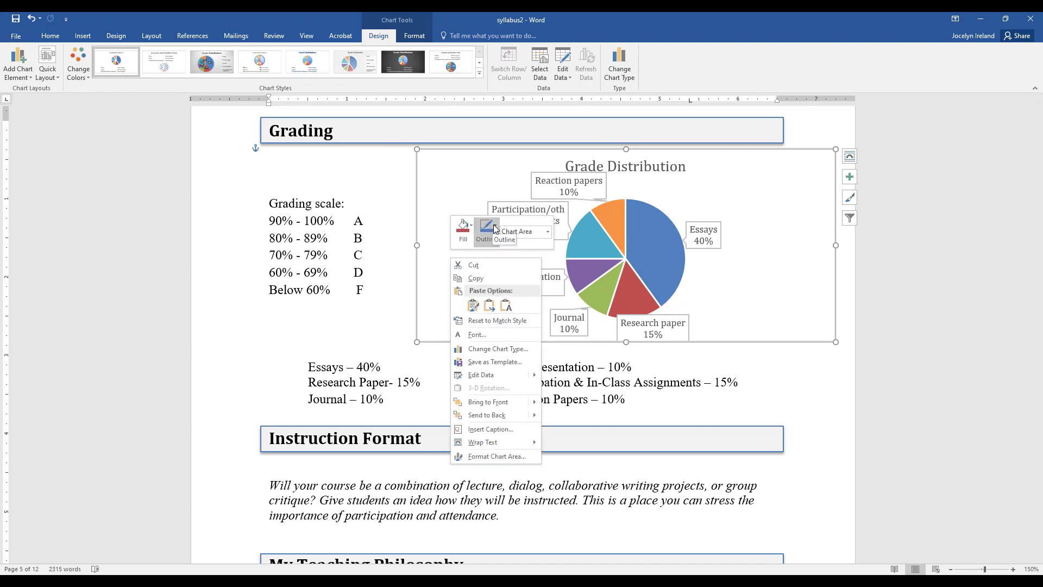
pyautogui.click(512, 336)
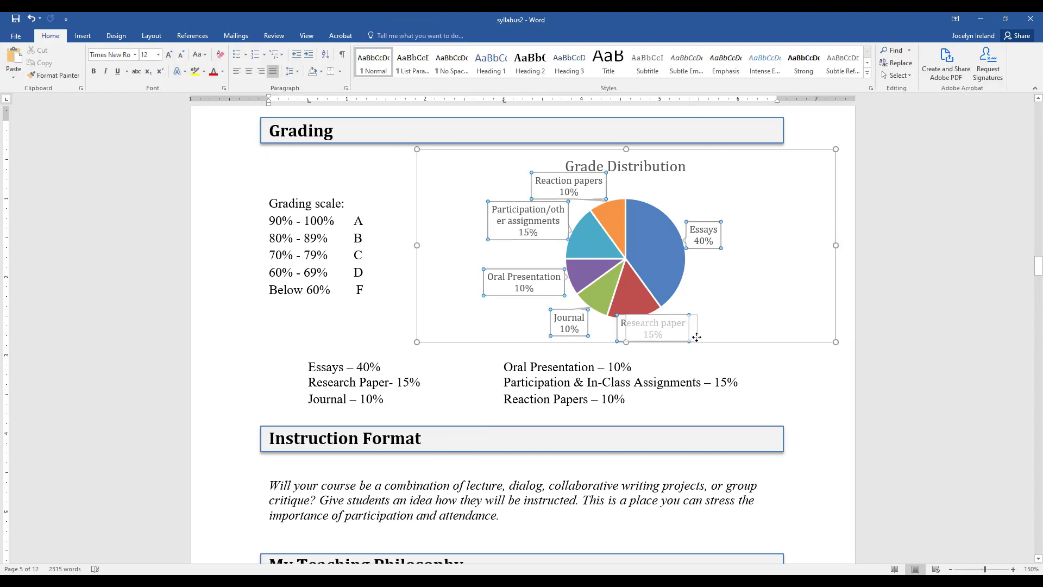
# Widen the Participation/other assignments callout and reposition the Reaction papers label and chart title.
pyautogui.click(625, 260)
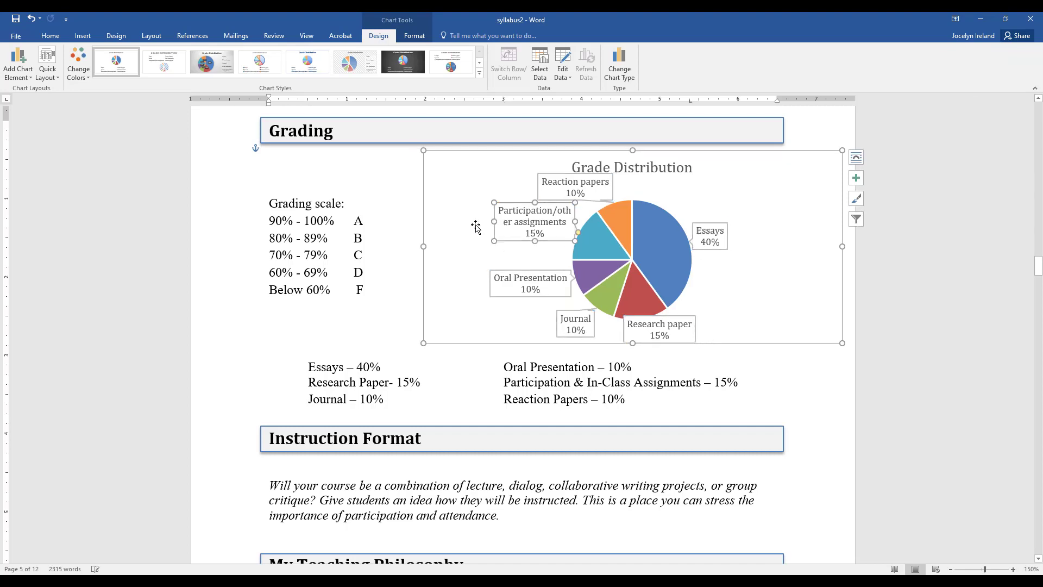
pyautogui.moveTo(494, 231)
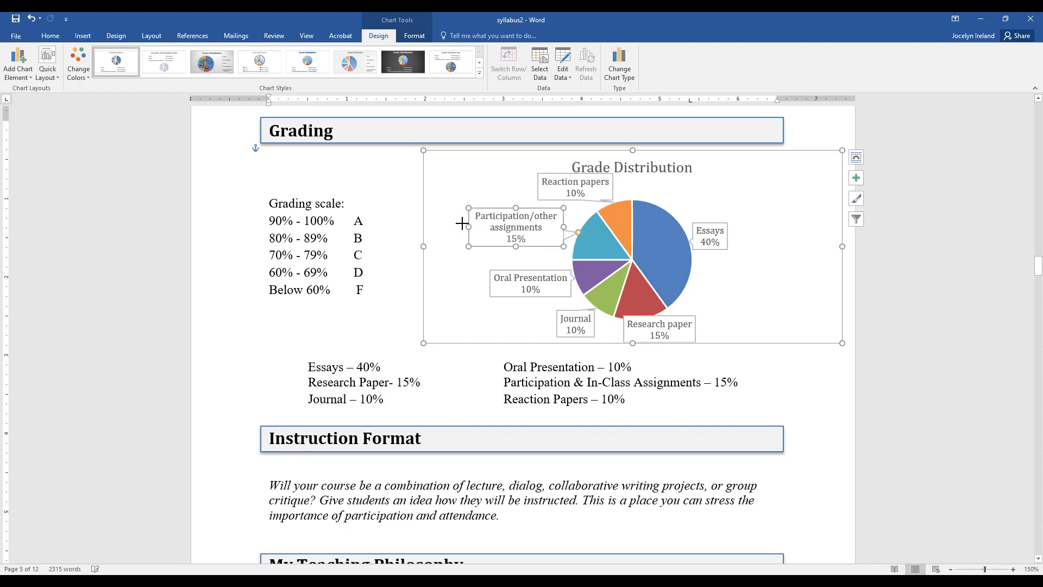
pyautogui.moveTo(613, 190)
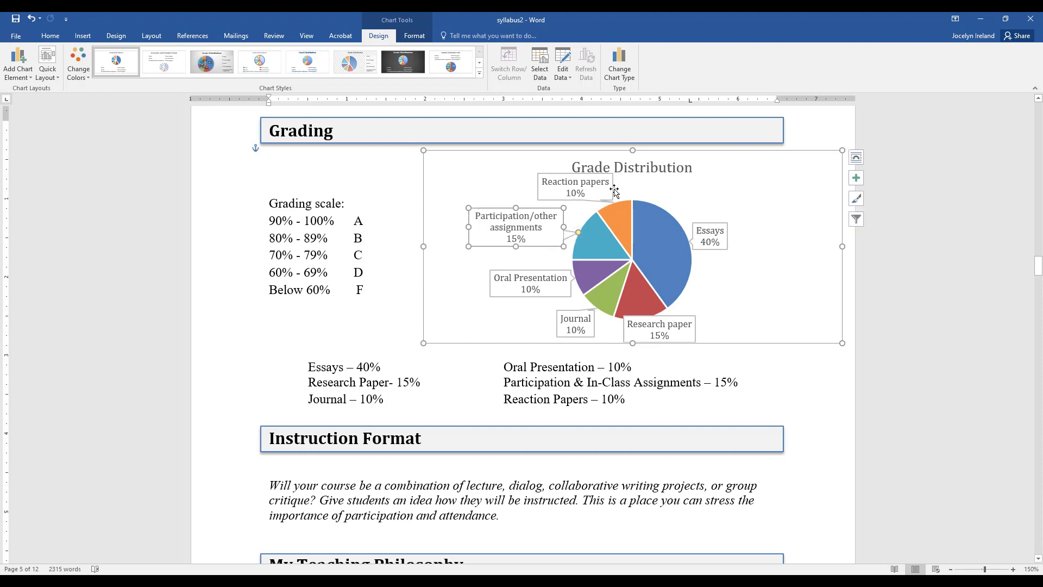
pyautogui.click(630, 167)
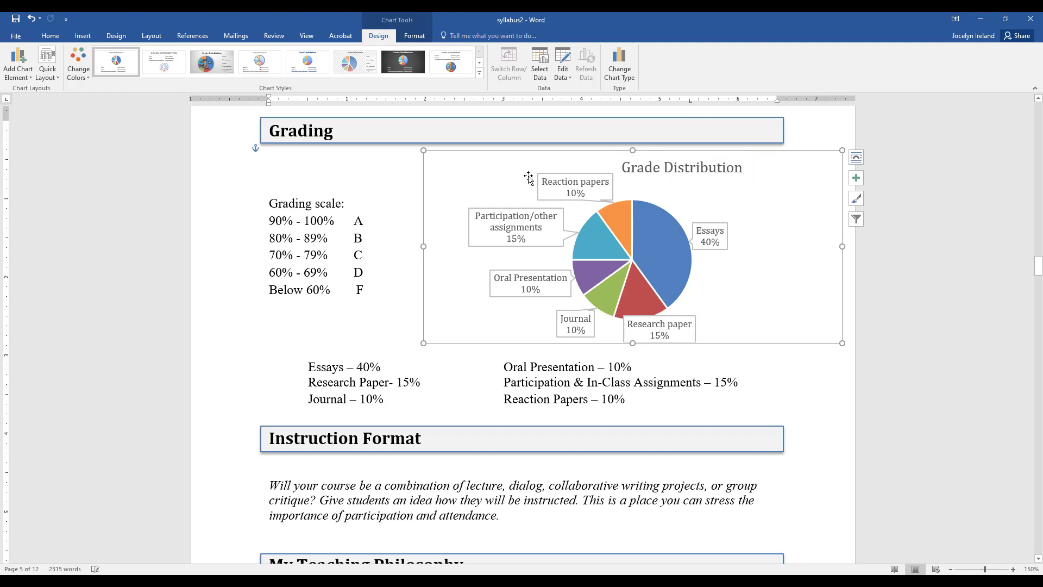
pyautogui.click(573, 187)
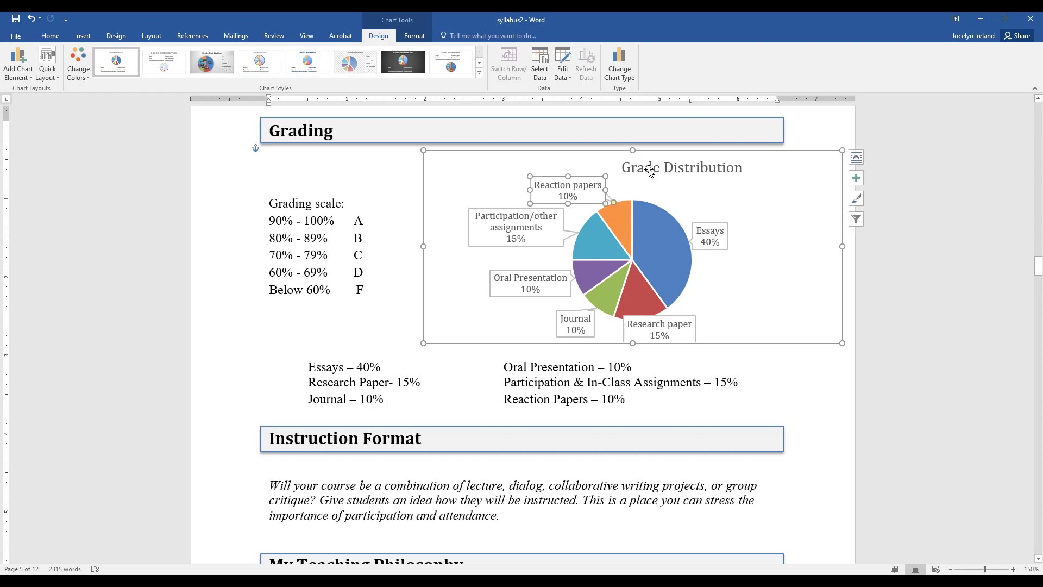
pyautogui.click(680, 167)
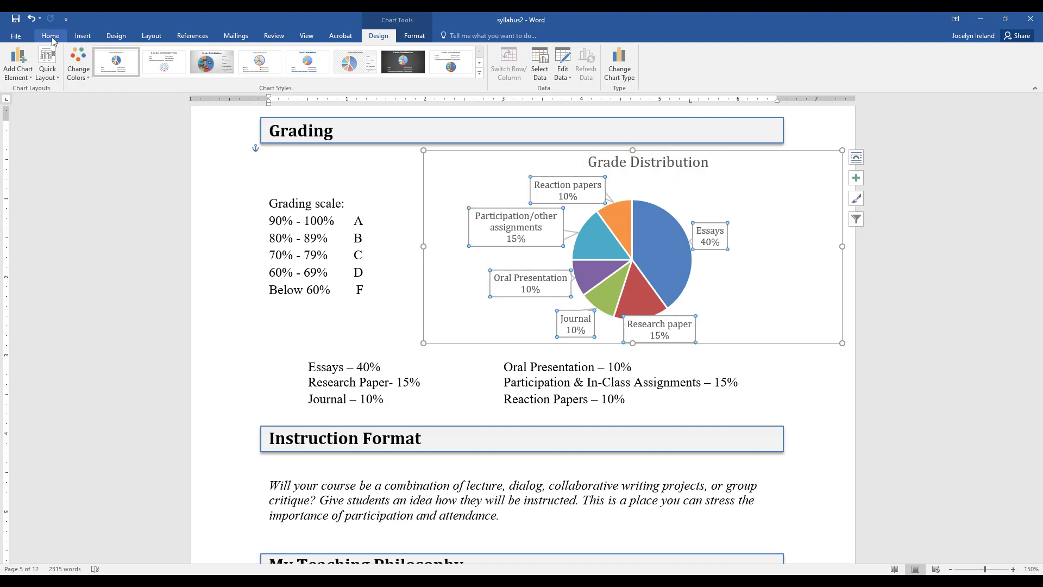
# Reduce the callout labels' font to 7 pt using Decrease Font Size.
pyautogui.click(50, 36)
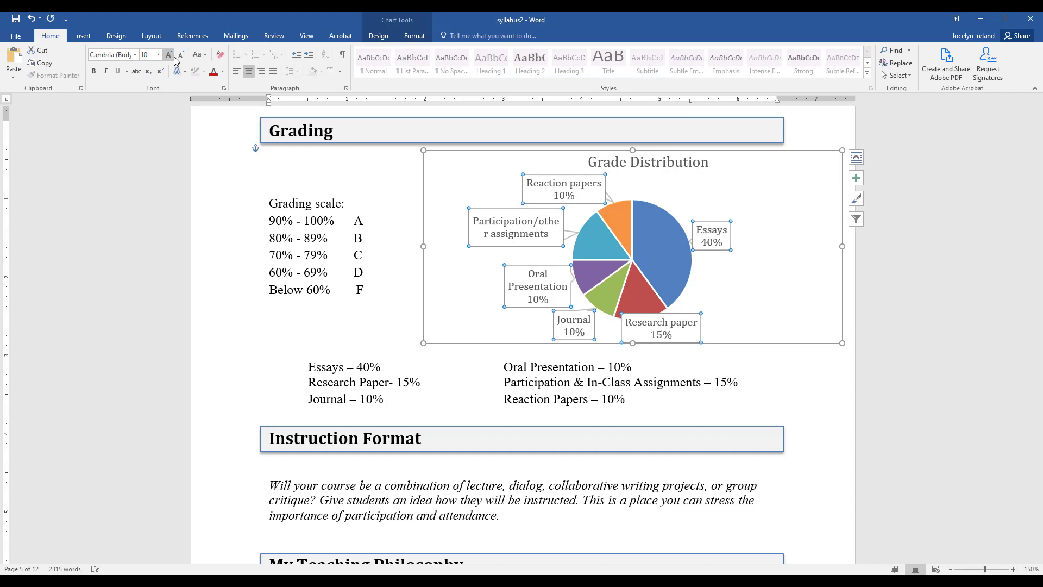
pyautogui.click(181, 55)
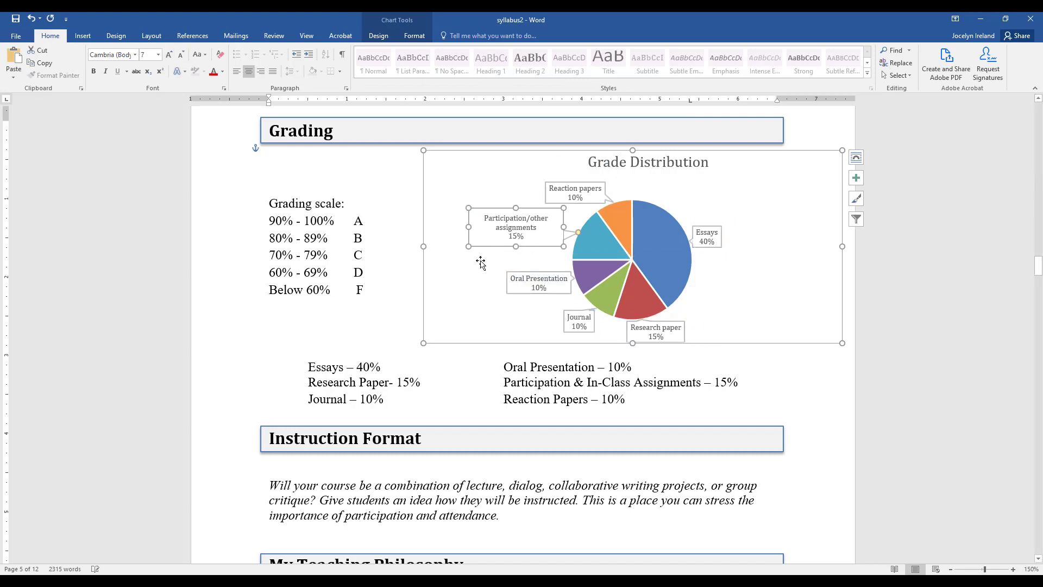
pyautogui.click(516, 227)
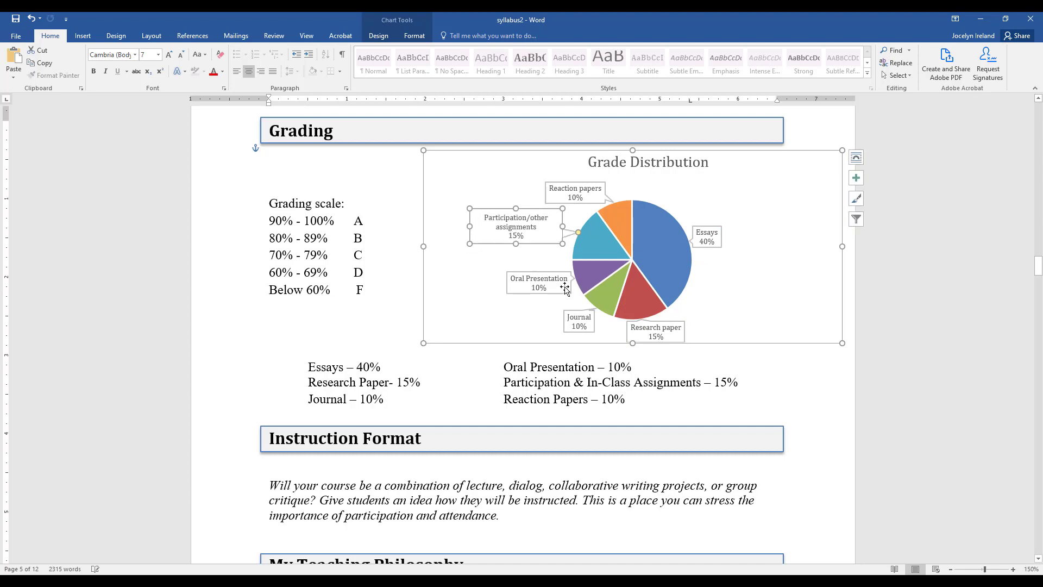
pyautogui.moveTo(714, 246)
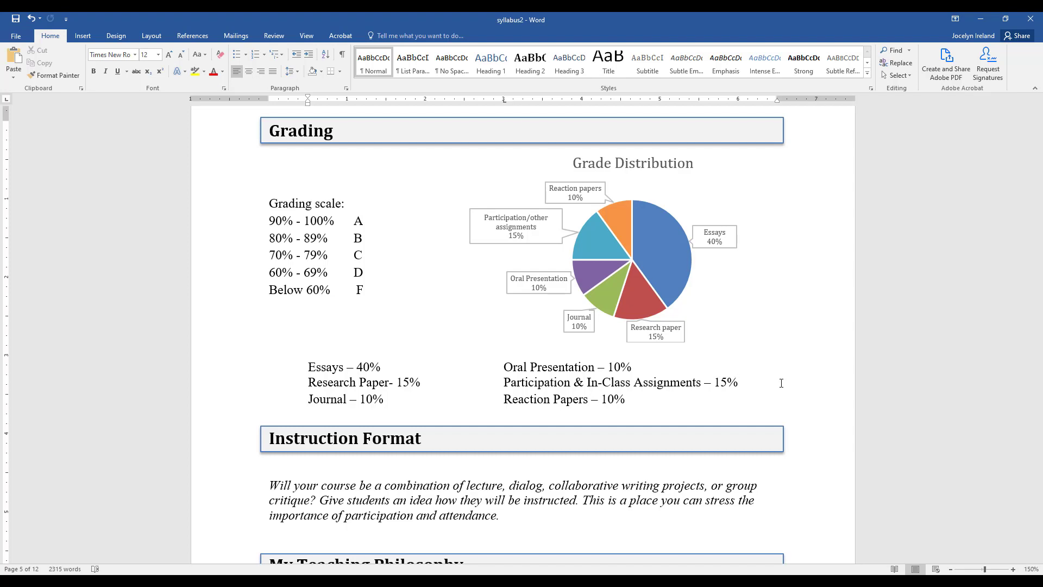
pyautogui.moveTo(663, 254)
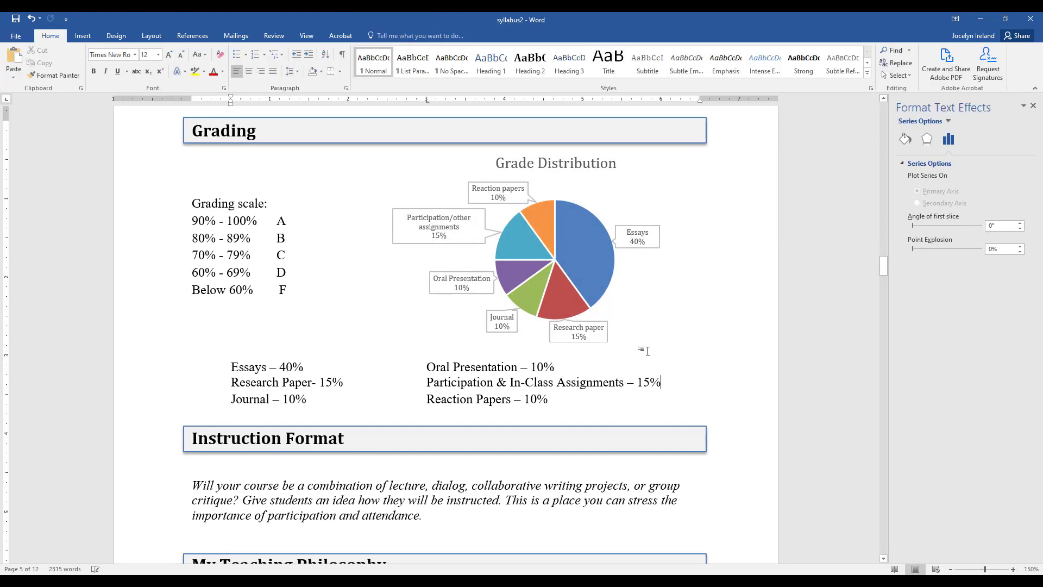
# Fill the Essays slice with a wide diagonal stripe pattern.
pyautogui.click(904, 122)
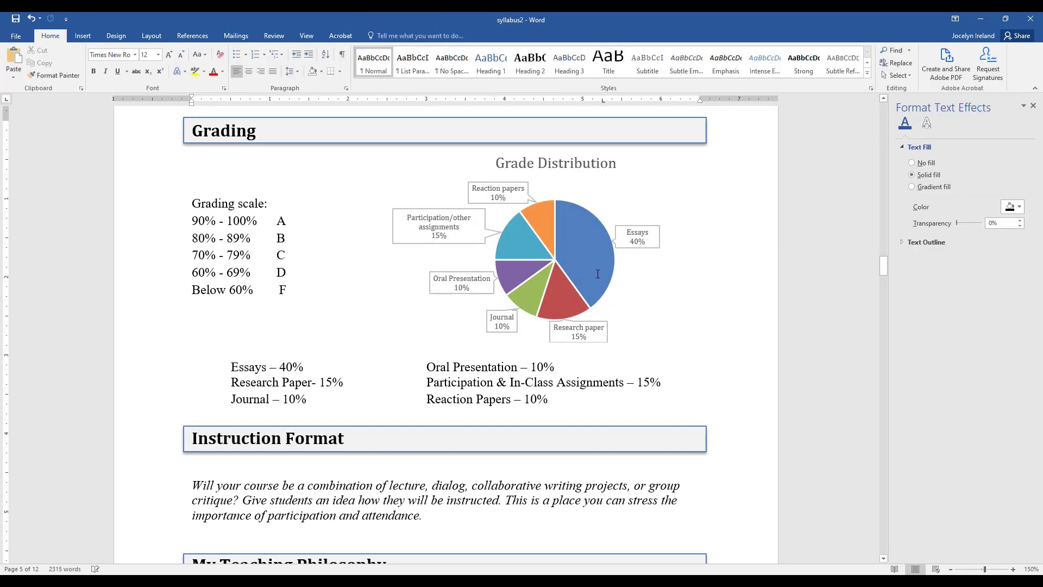
pyautogui.click(598, 221)
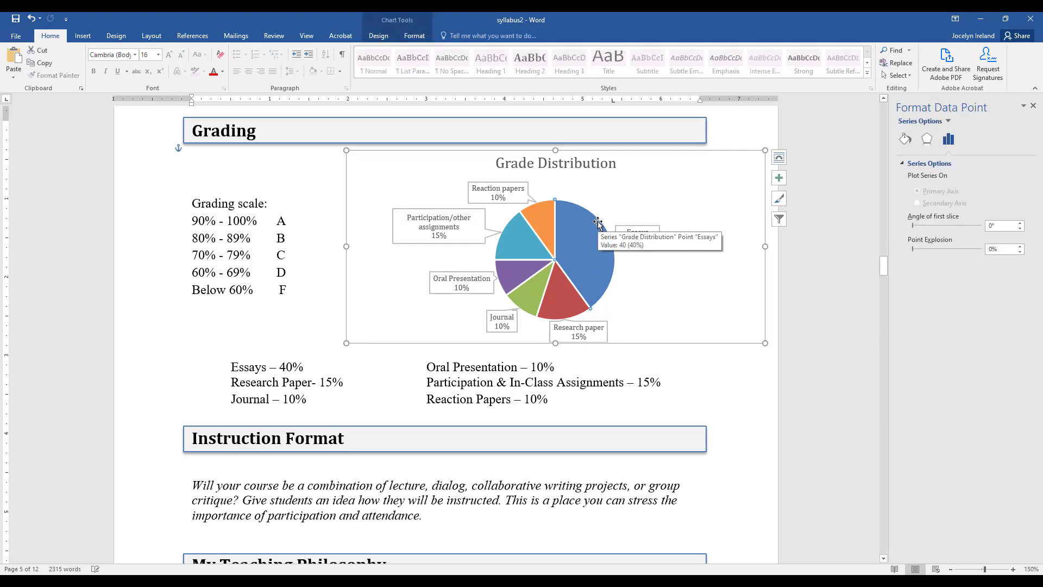
pyautogui.moveTo(531, 312)
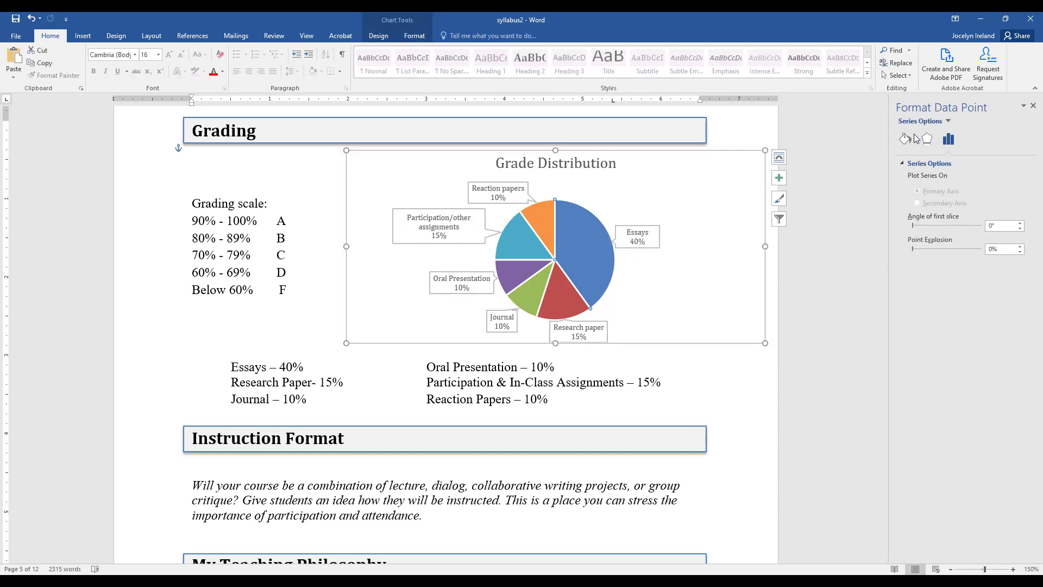
pyautogui.click(904, 139)
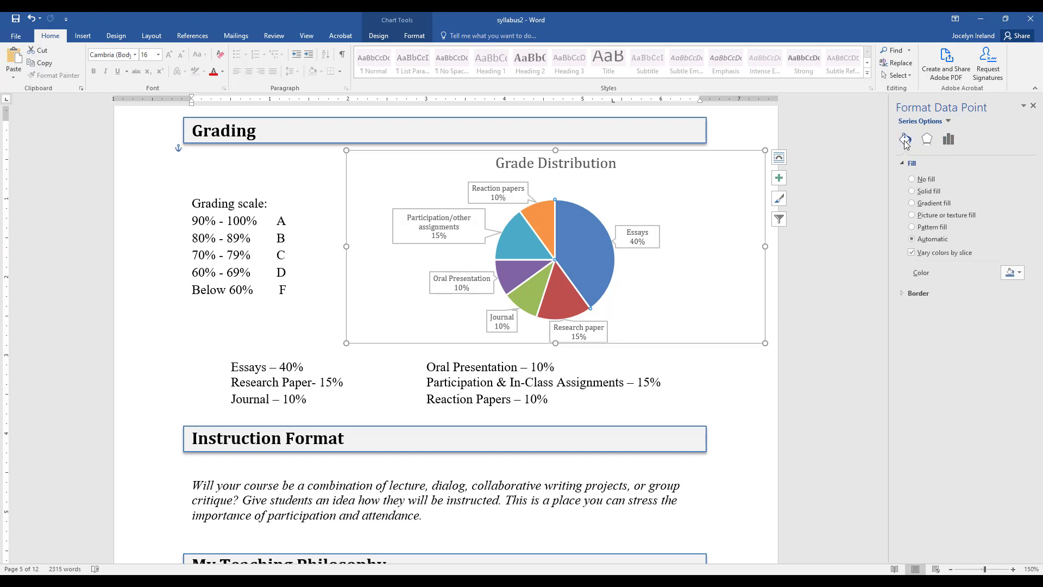
pyautogui.moveTo(924, 219)
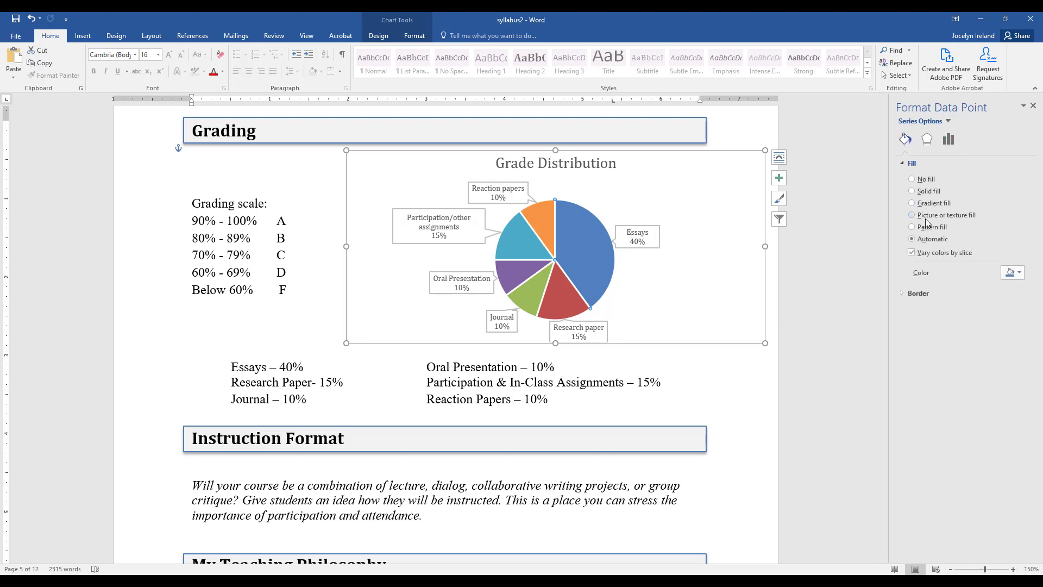
pyautogui.click(912, 227)
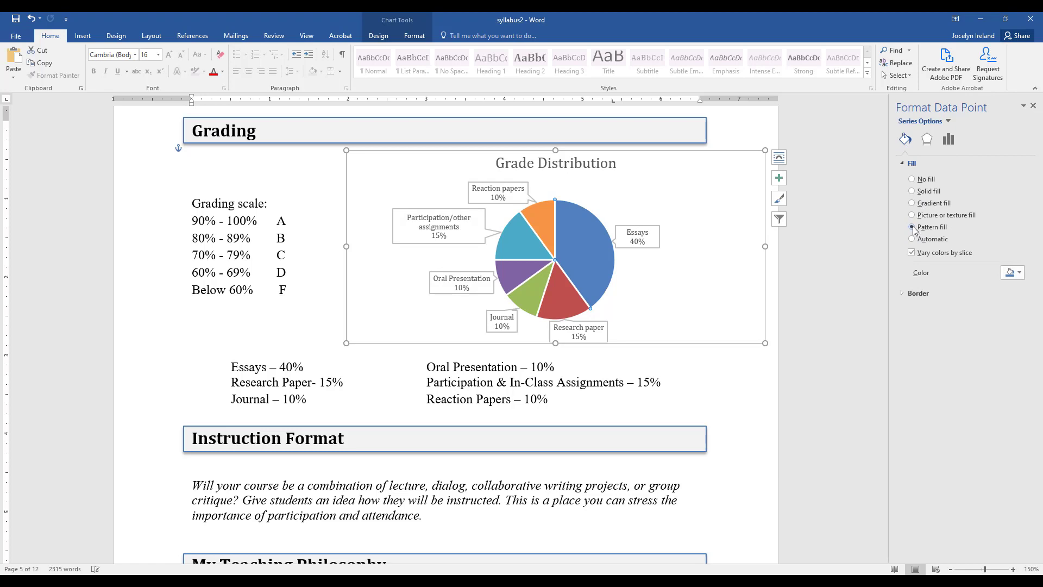
pyautogui.click(912, 226)
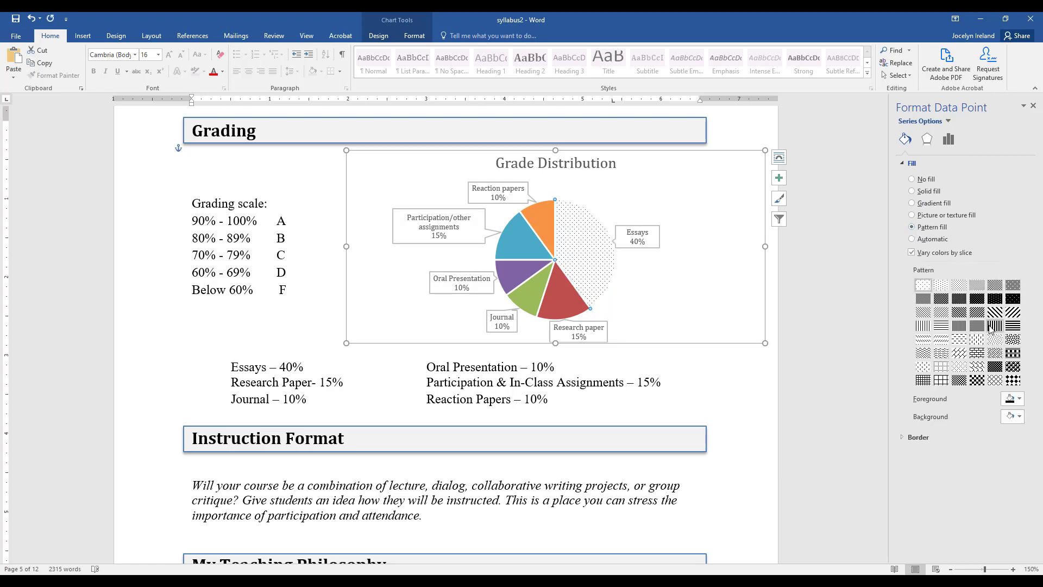
pyautogui.moveTo(994, 326)
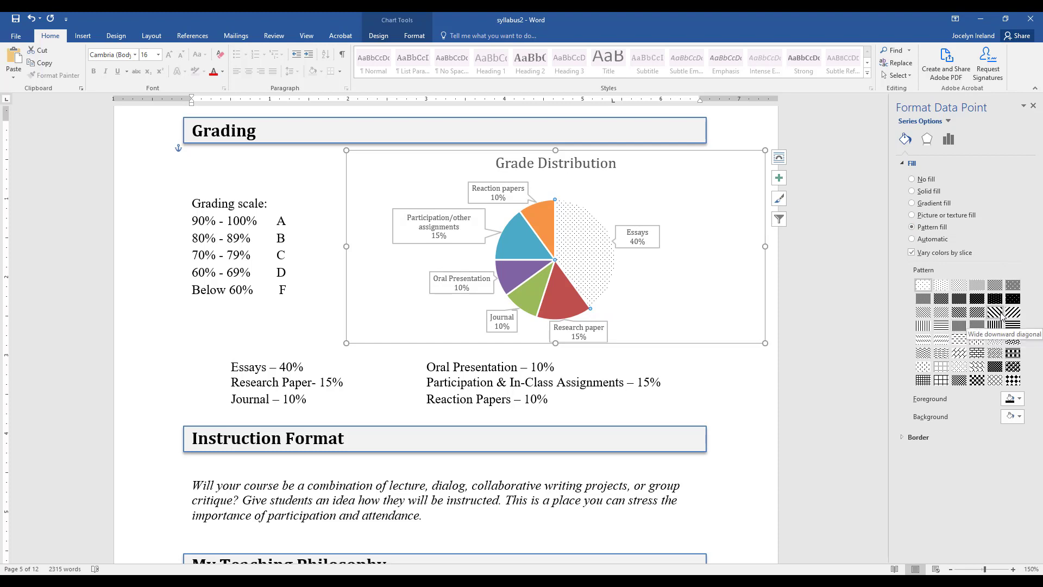
pyautogui.click(995, 311)
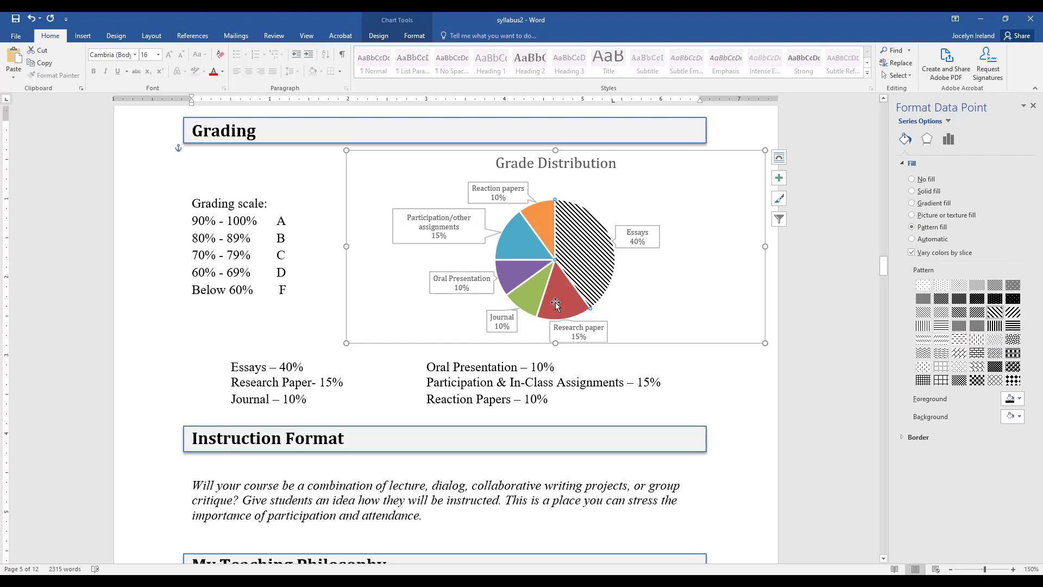
# Give the Research paper and Journal slices a dotted pattern fill.
pyautogui.click(912, 239)
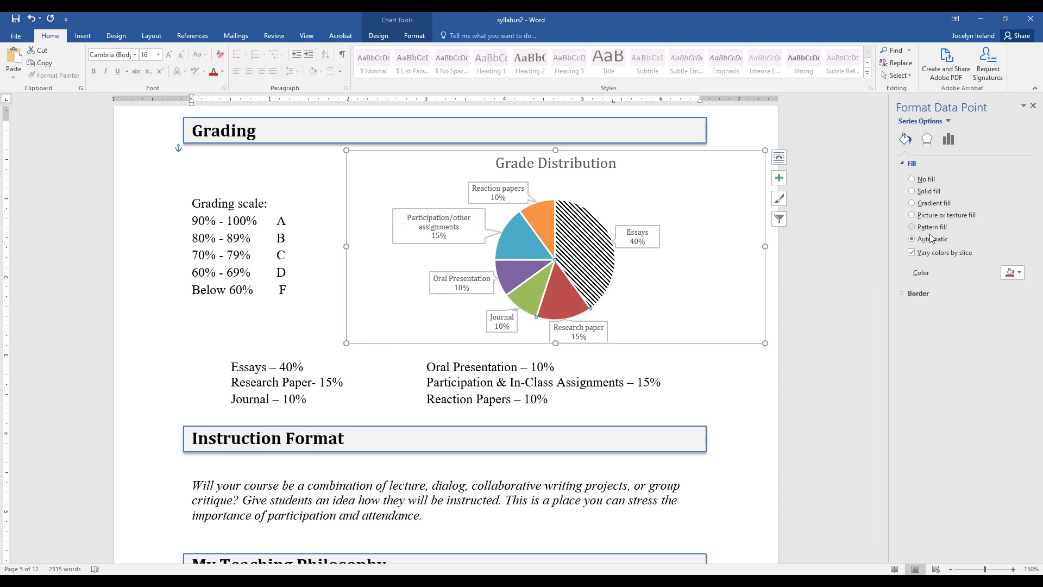
pyautogui.click(912, 226)
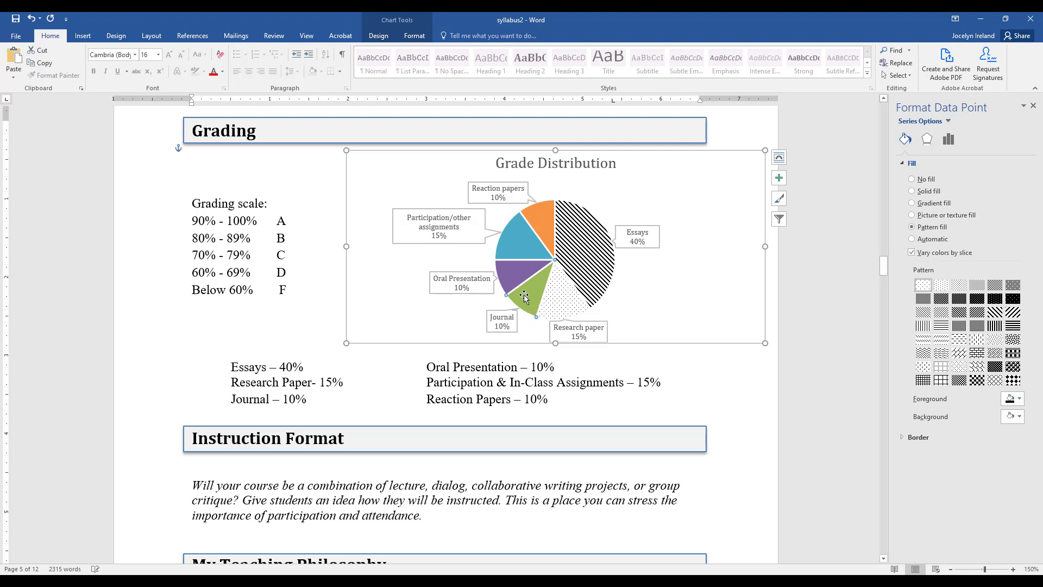
pyautogui.click(912, 239)
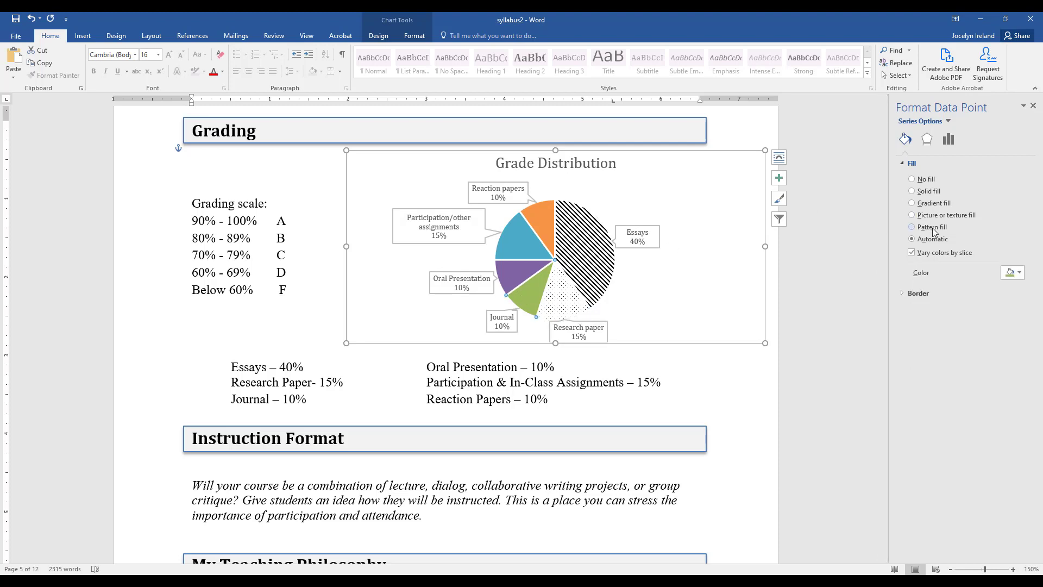
pyautogui.click(911, 226)
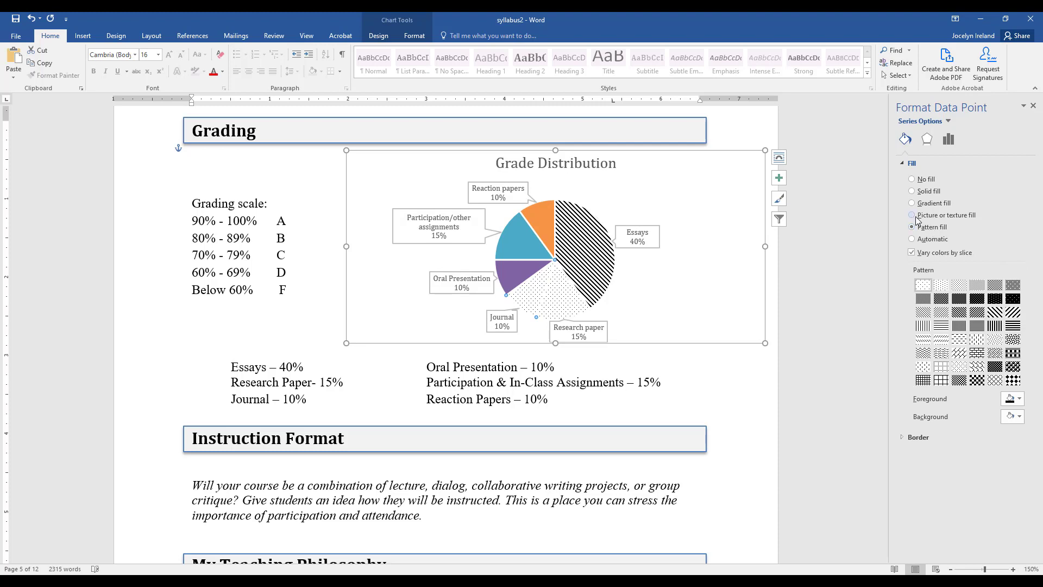
# Texture the Journal slice with water droplets and the Oral Presentation slice with dark wood.
pyautogui.click(912, 215)
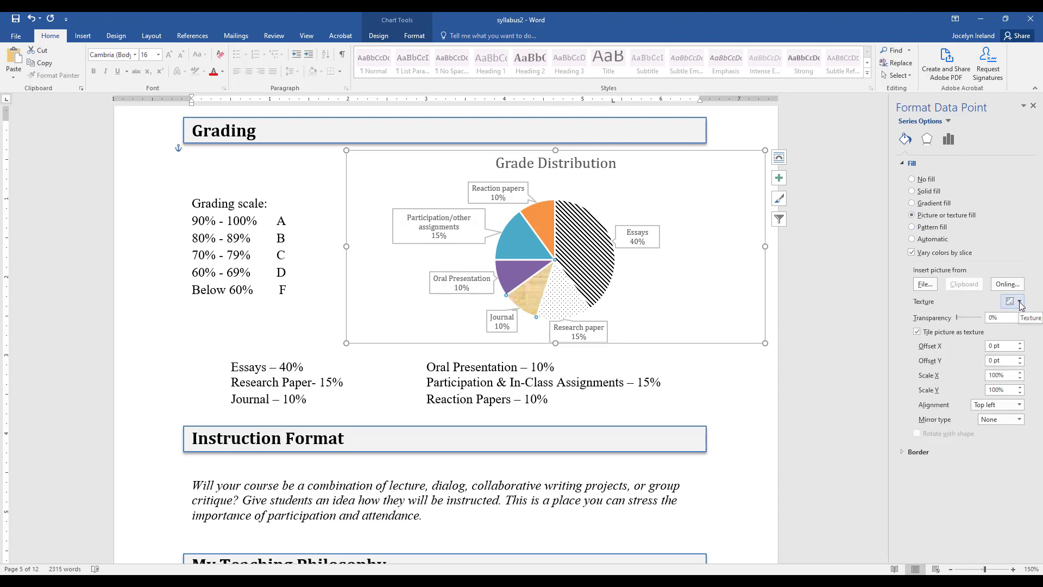
pyautogui.click(1011, 300)
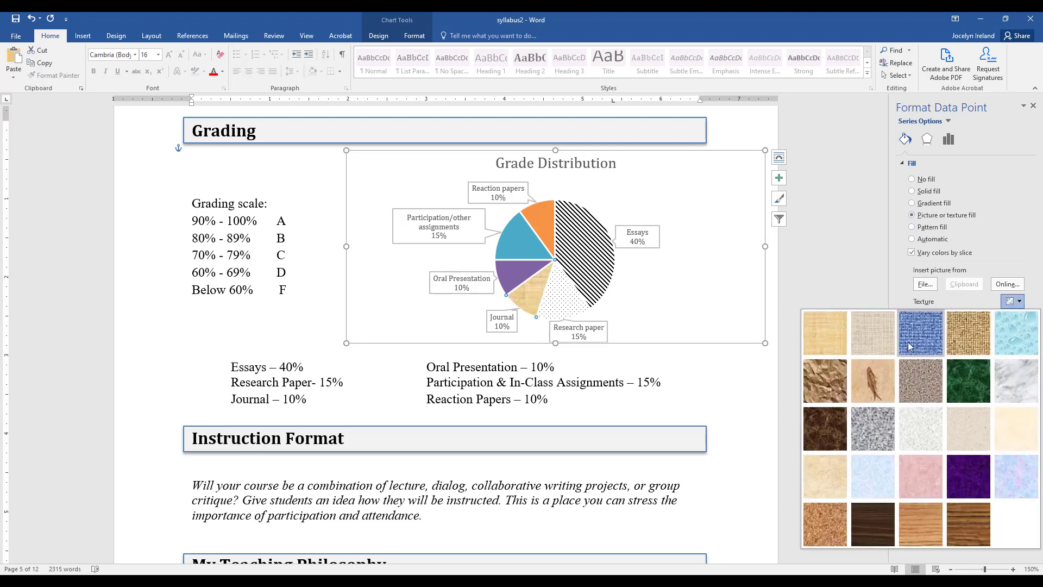
pyautogui.moveTo(1014, 333)
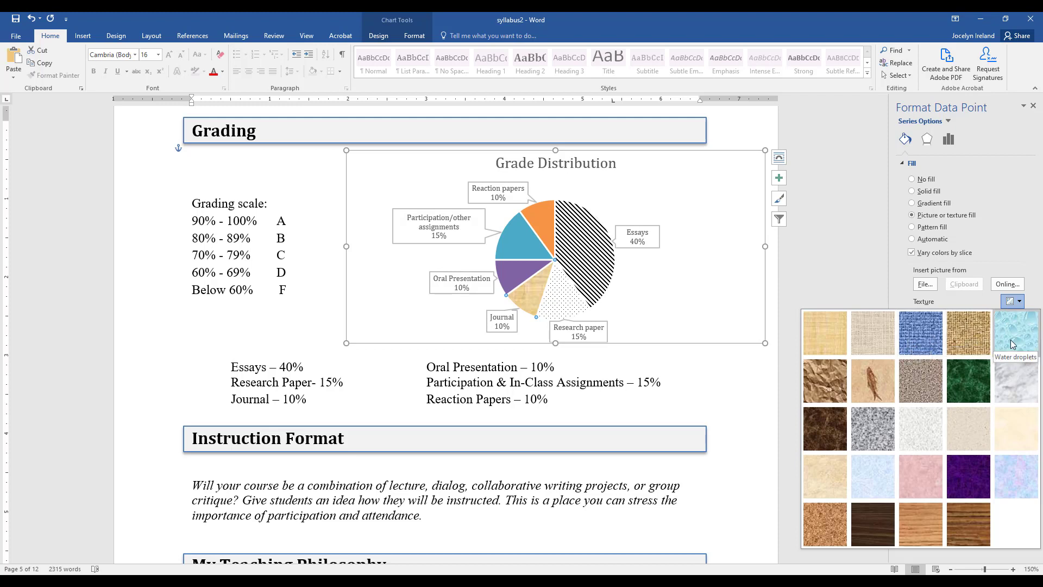
pyautogui.click(1014, 333)
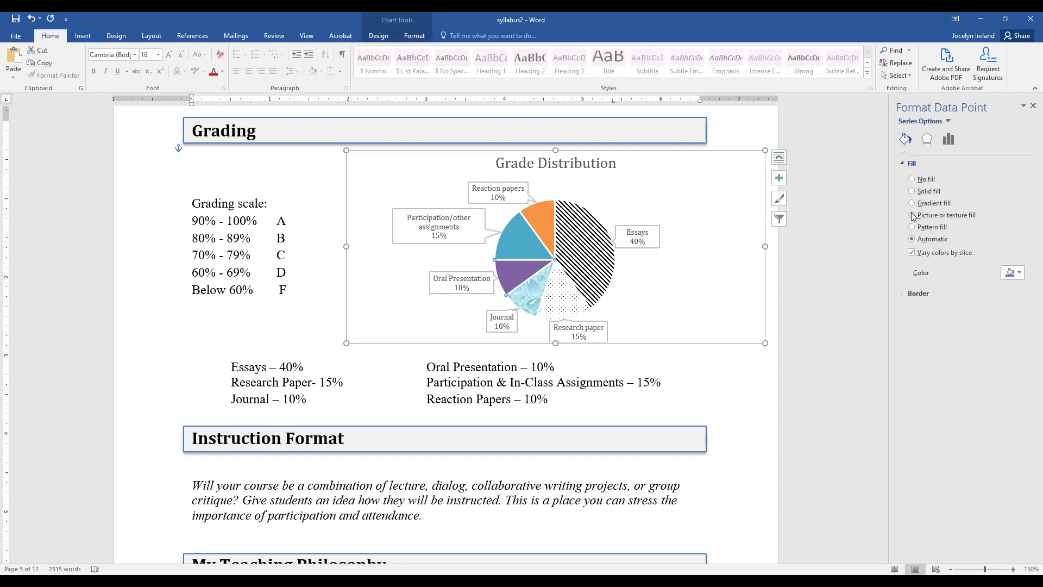
pyautogui.click(912, 214)
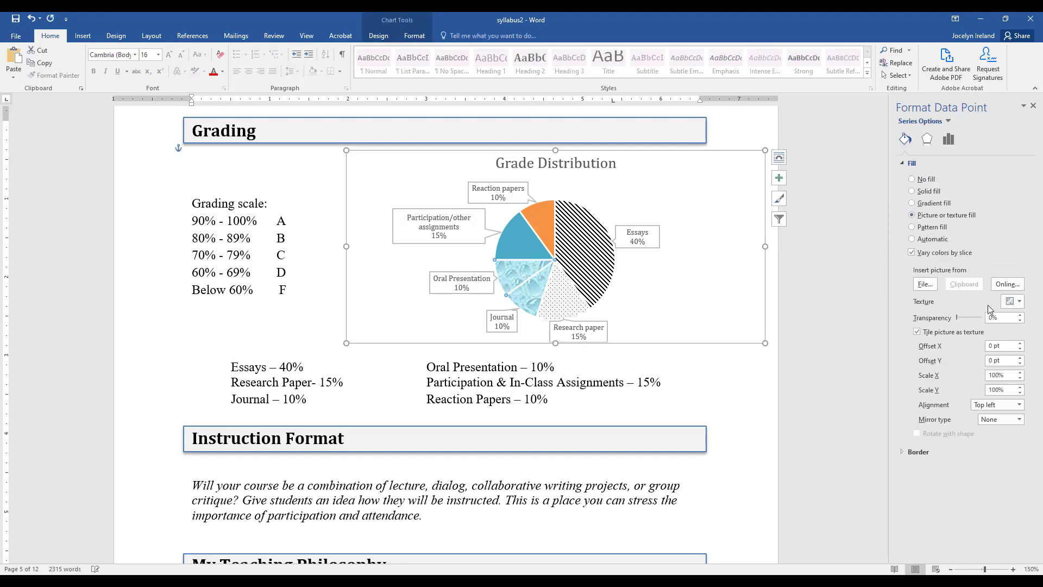
pyautogui.click(1020, 302)
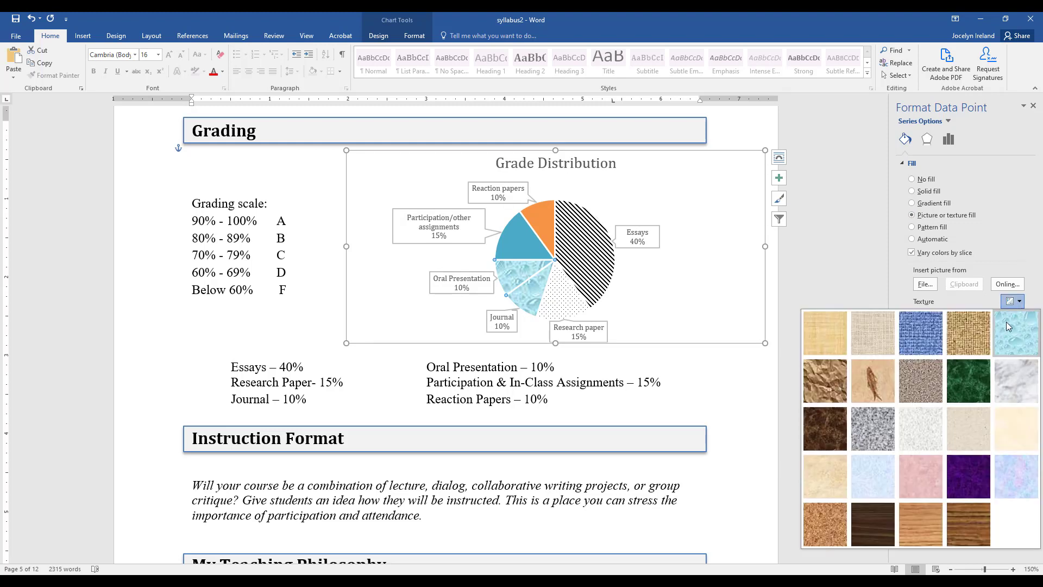
pyautogui.moveTo(1016, 476)
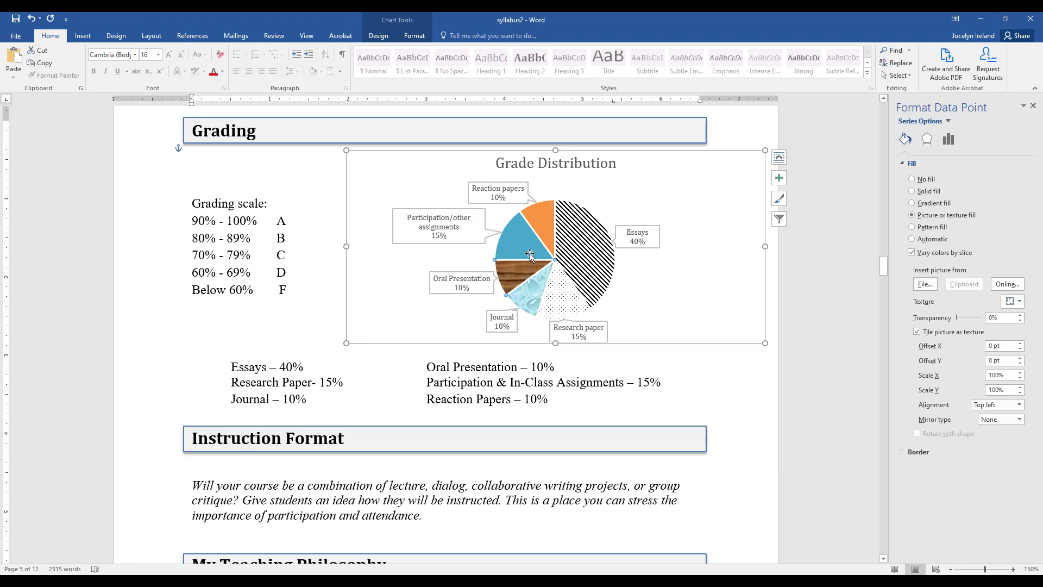
# Fill Participation/other with a wavy pattern and Reaction papers with Purple mesh texture.
pyautogui.click(912, 226)
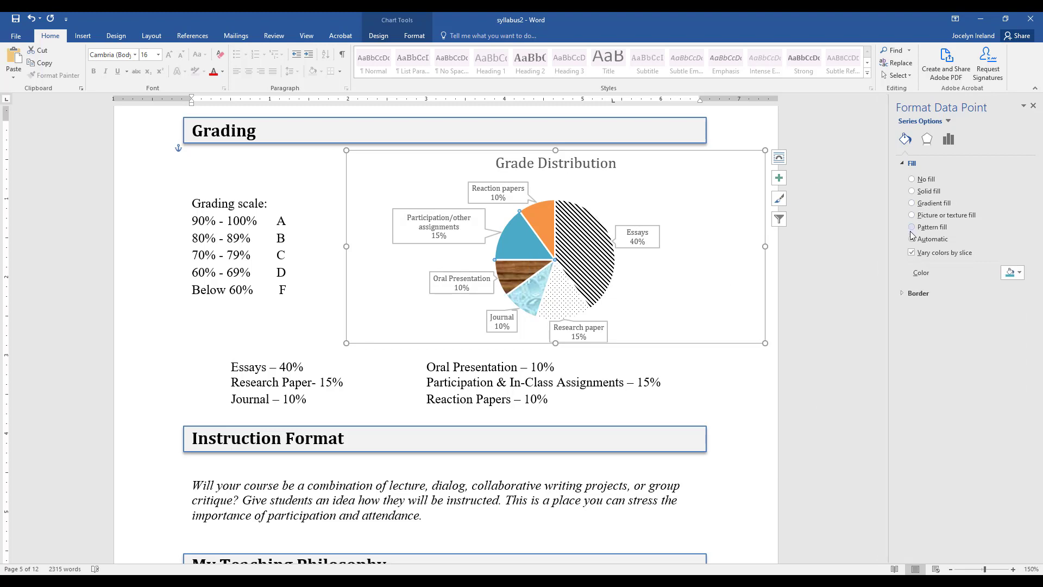
pyautogui.click(912, 227)
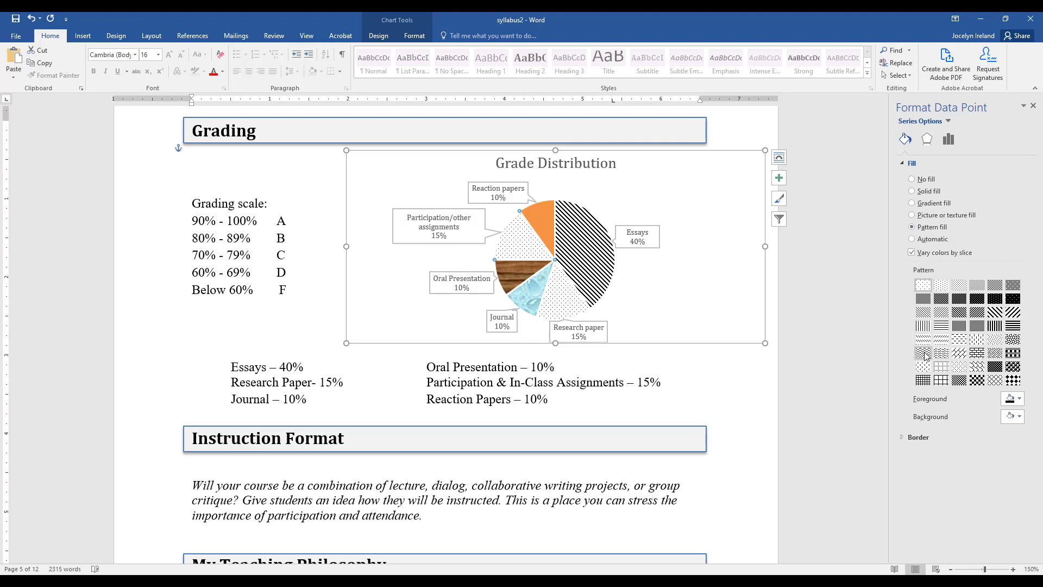
pyautogui.click(922, 352)
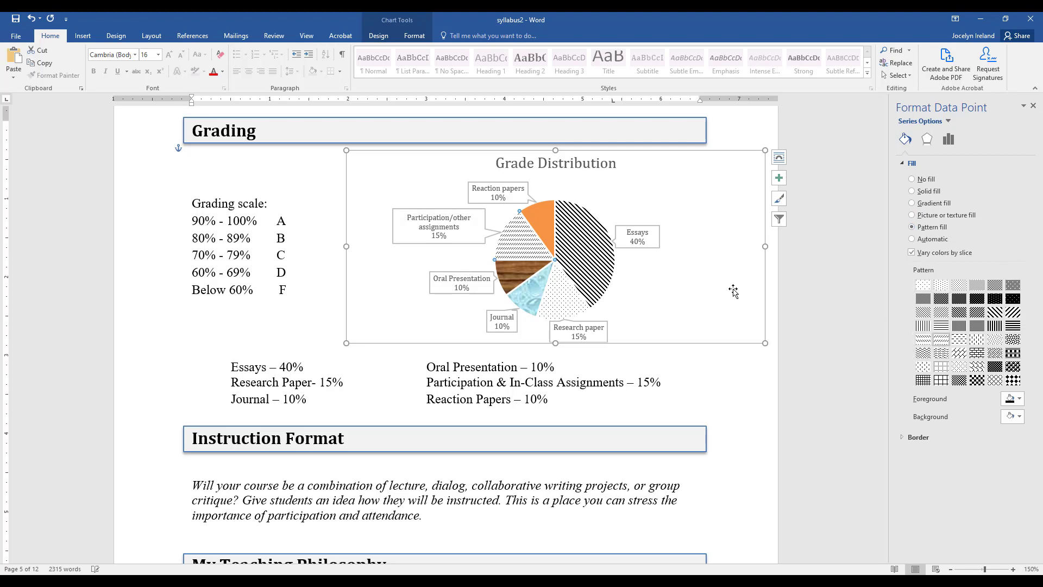
pyautogui.click(912, 238)
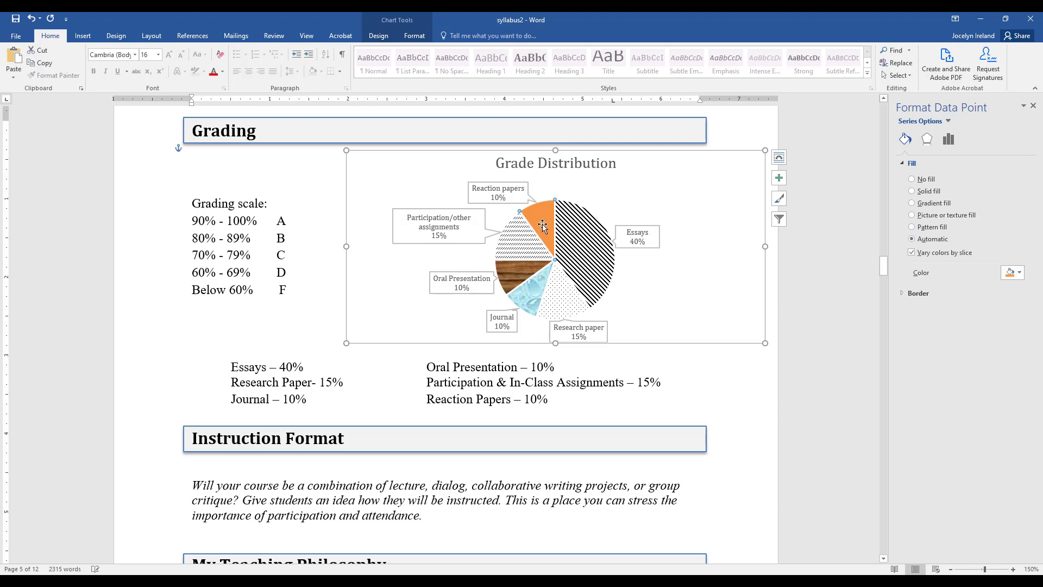
pyautogui.click(911, 215)
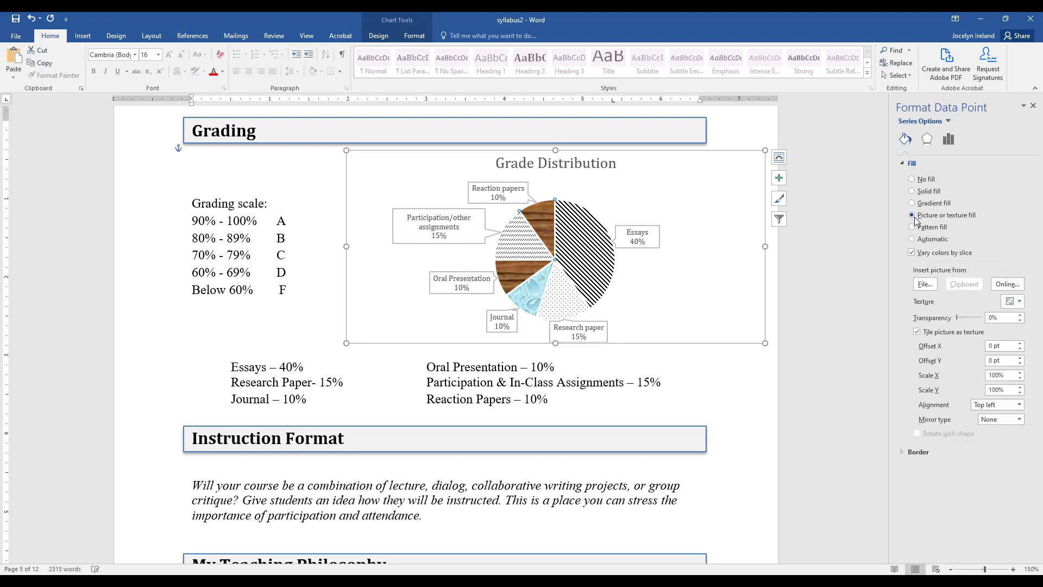
pyautogui.click(1011, 301)
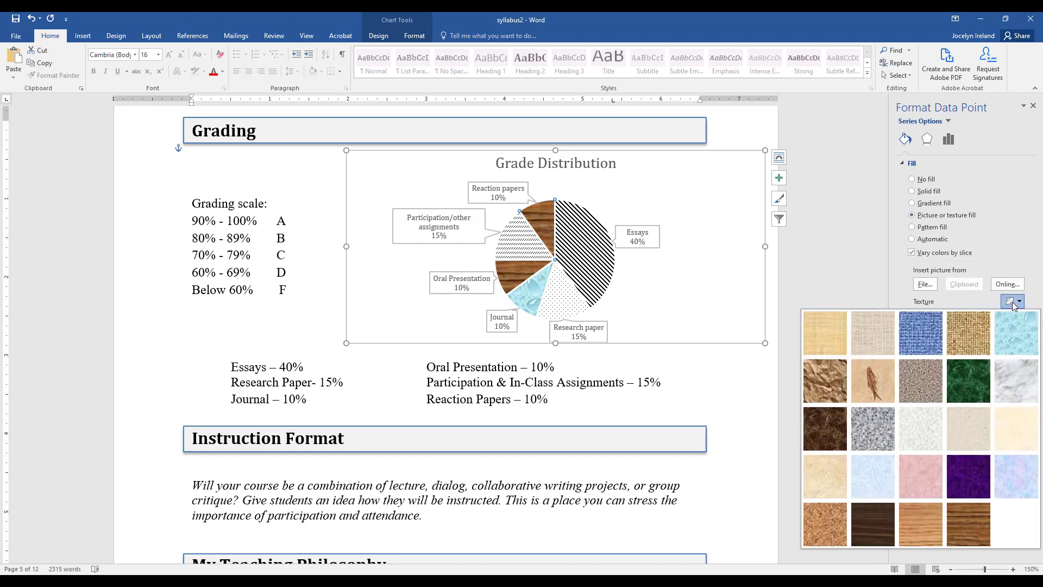
pyautogui.moveTo(968, 475)
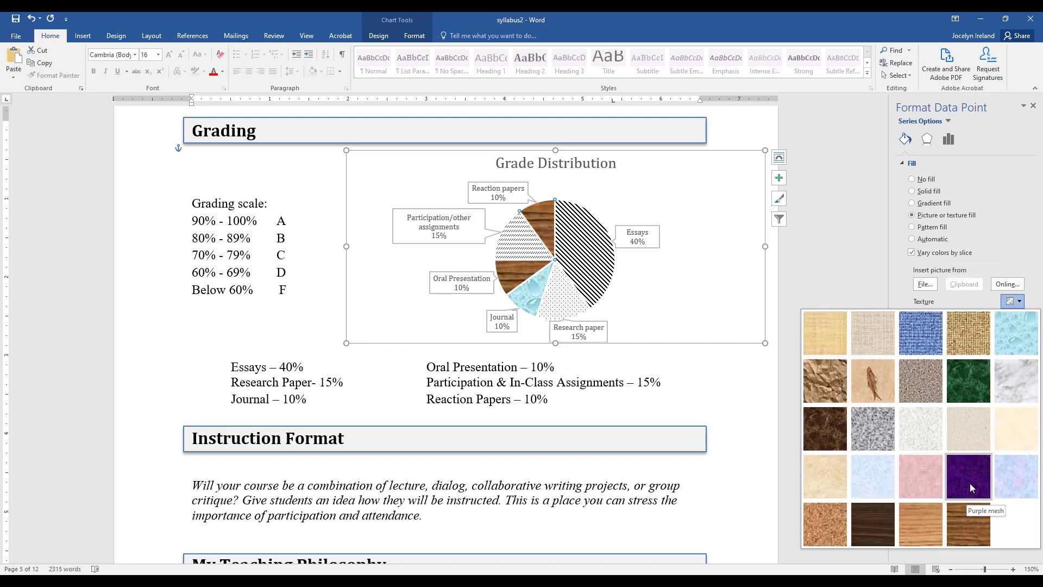
pyautogui.click(968, 475)
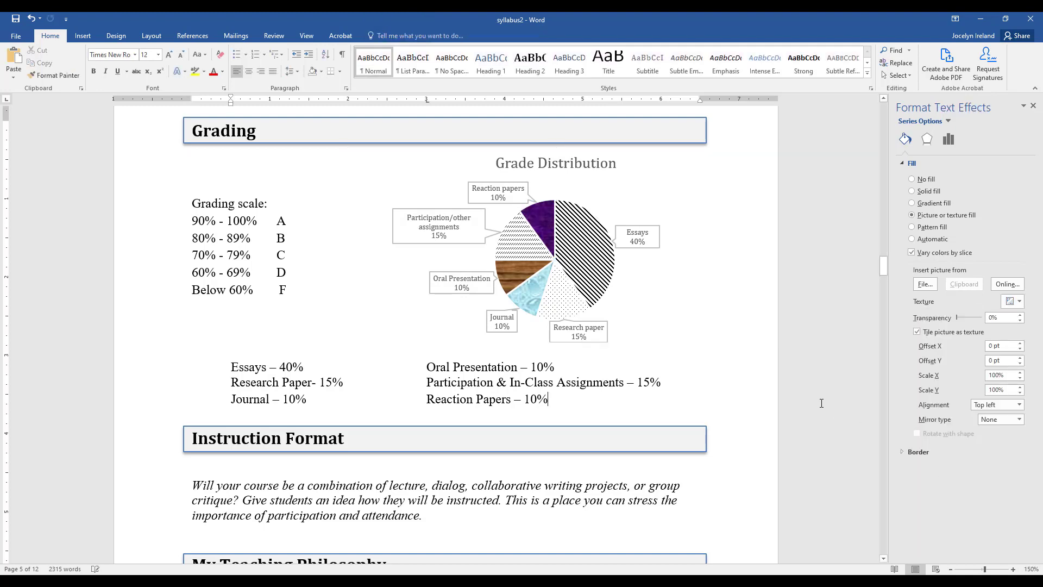
pyautogui.click(662, 255)
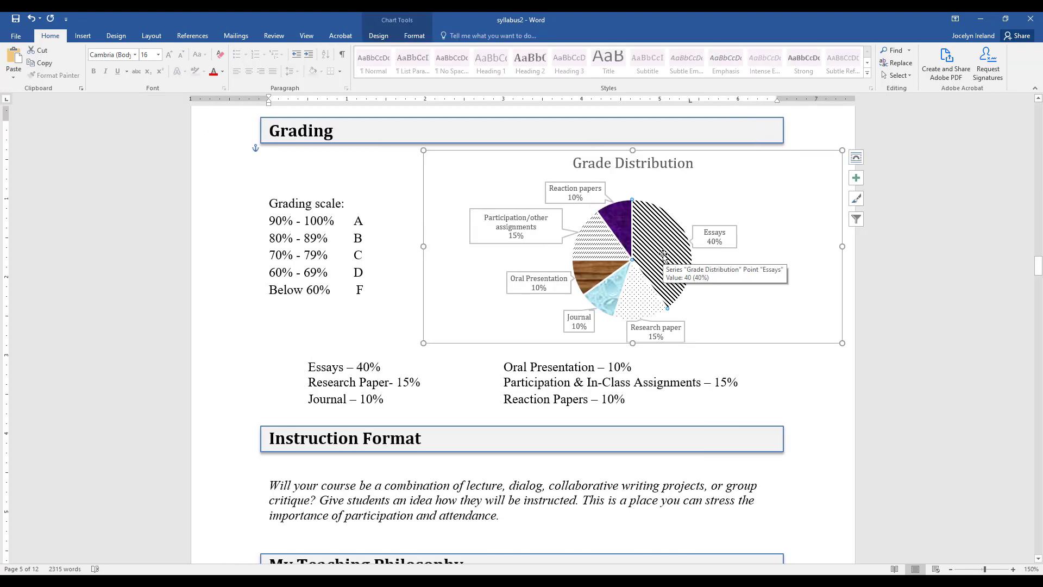
pyautogui.moveTo(378, 51)
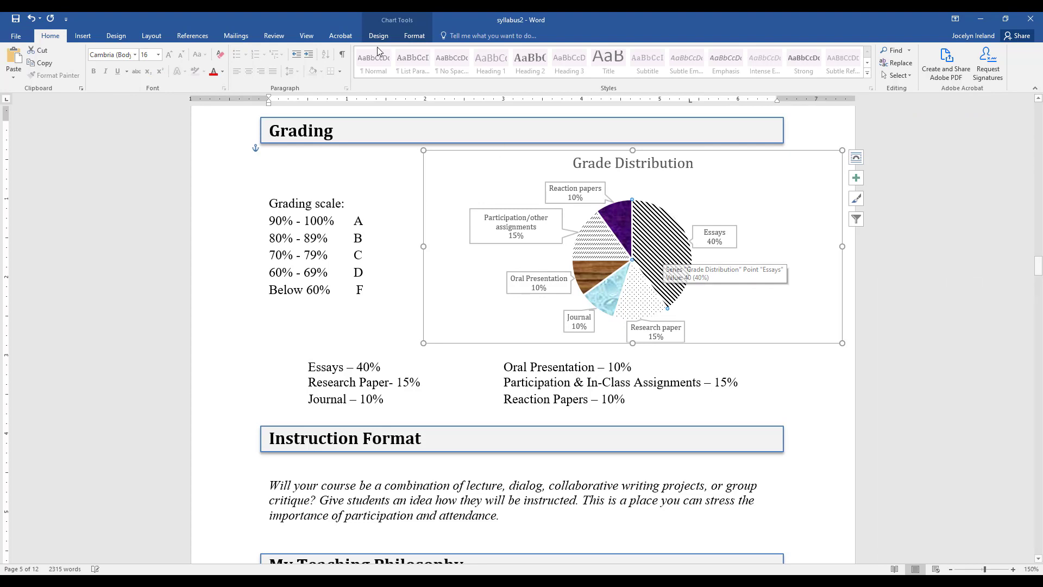
pyautogui.moveTo(413, 36)
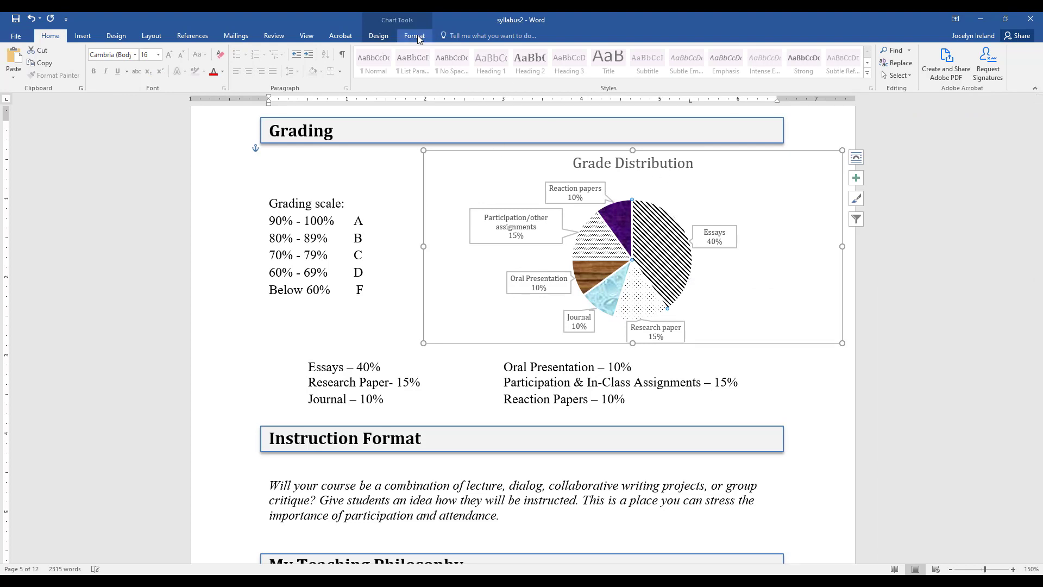
pyautogui.click(378, 36)
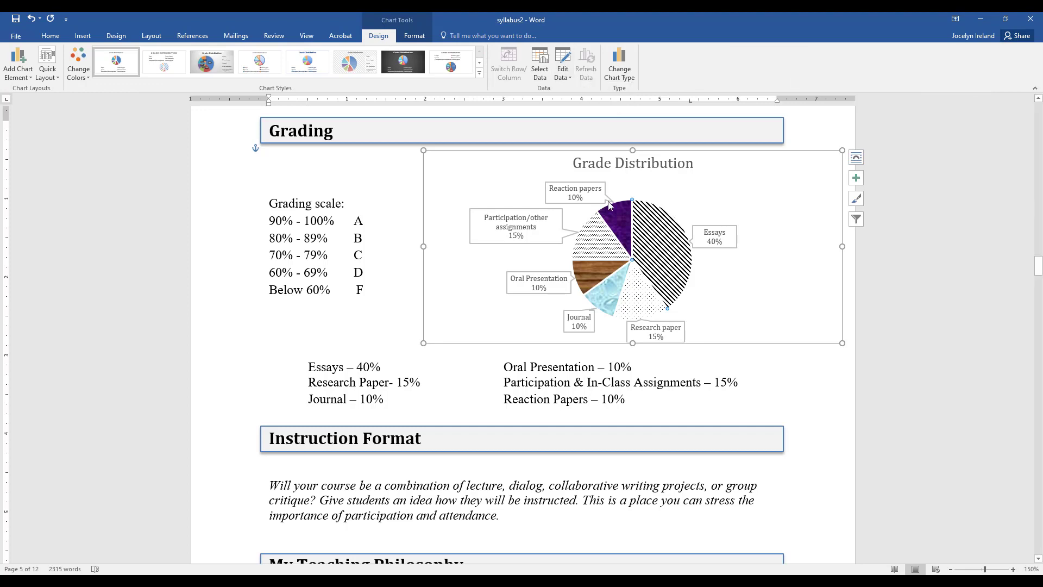
pyautogui.click(562, 61)
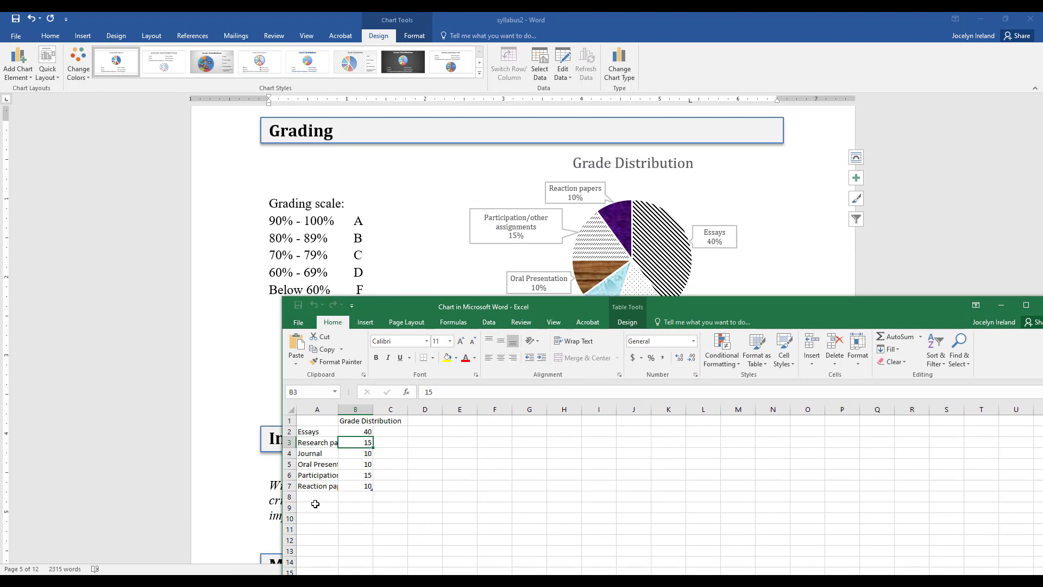
pyautogui.moveTo(894, 311)
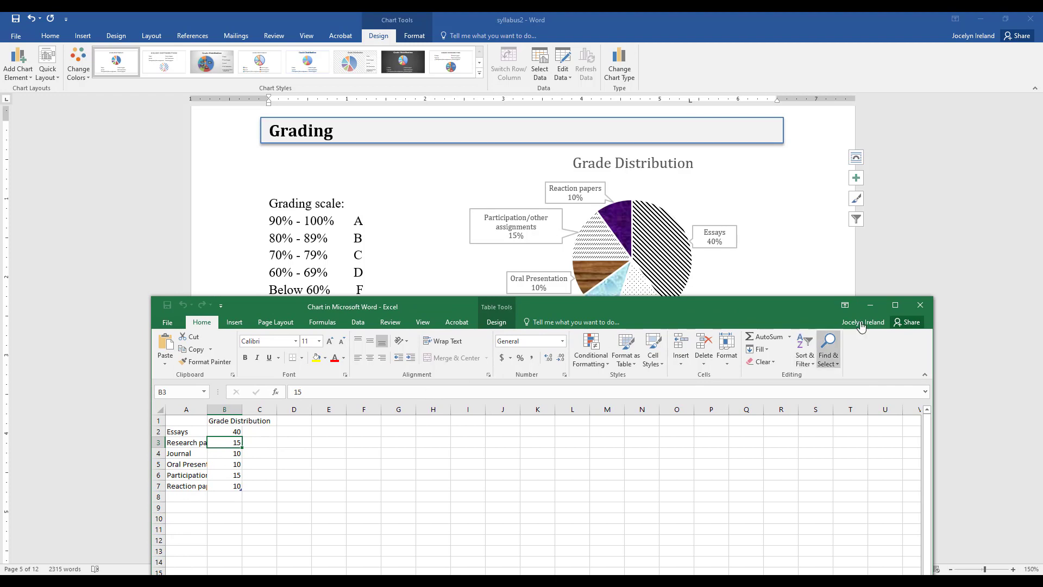
pyautogui.click(919, 306)
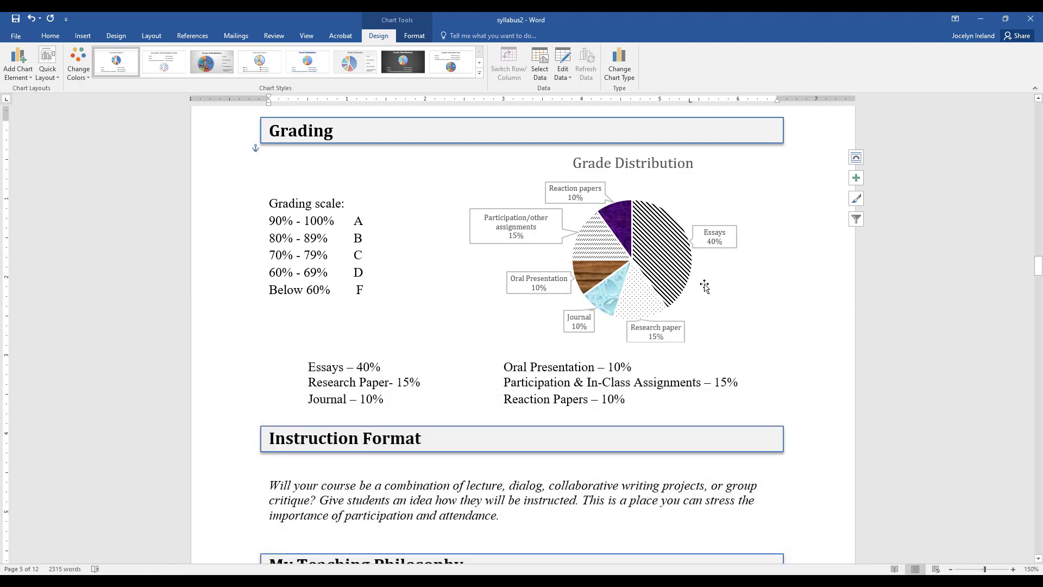
pyautogui.click(746, 368)
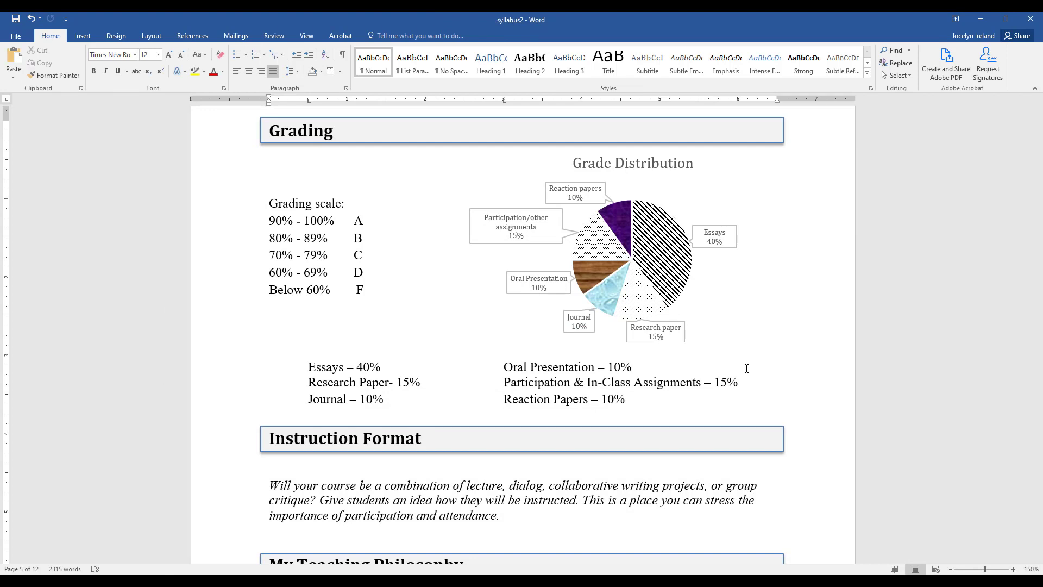
pyautogui.click(630, 367)
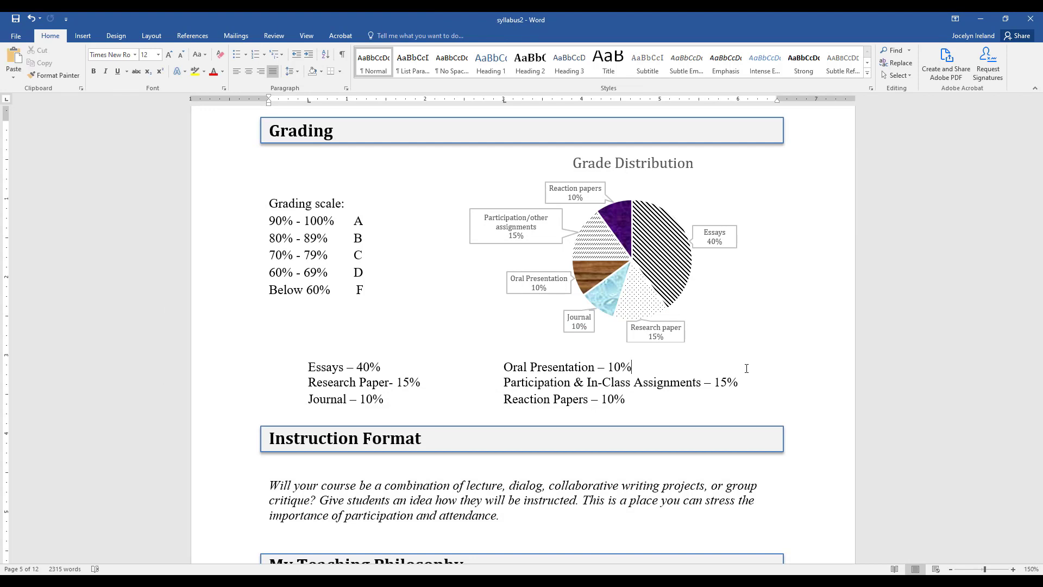